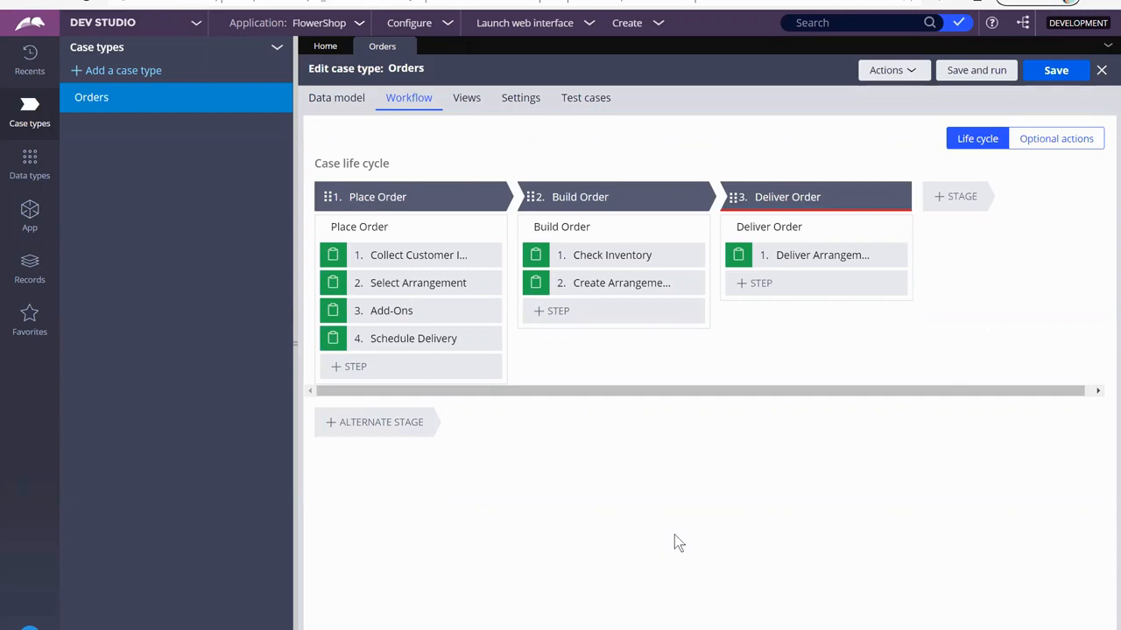
Add a new step named Review Selections to the Place Order stage.
click(356, 366)
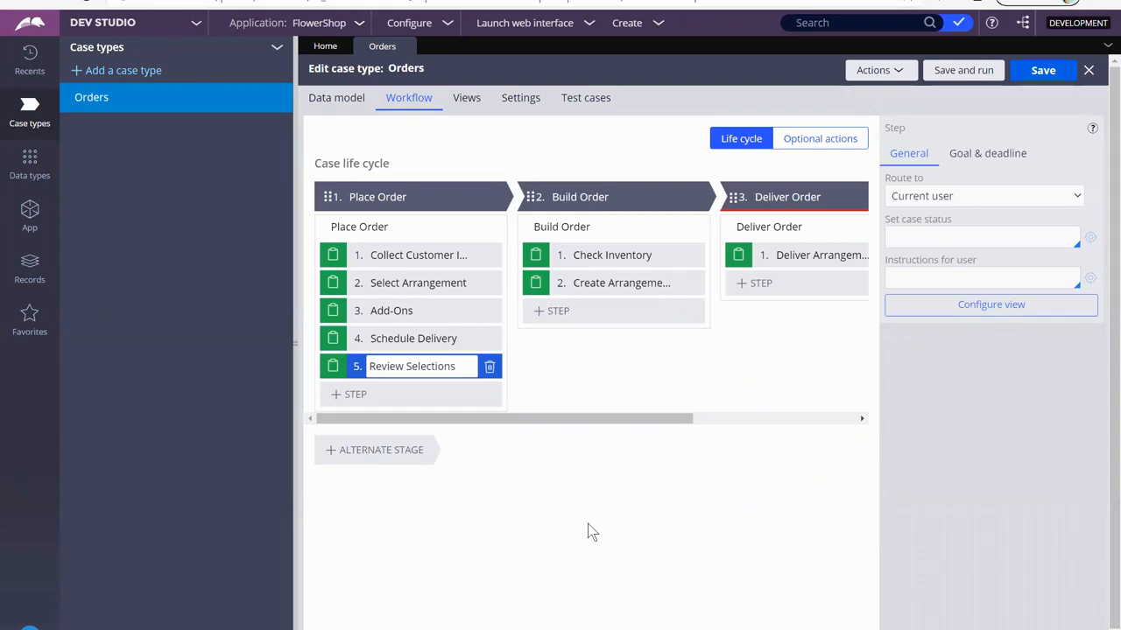
mouse_move(546, 529)
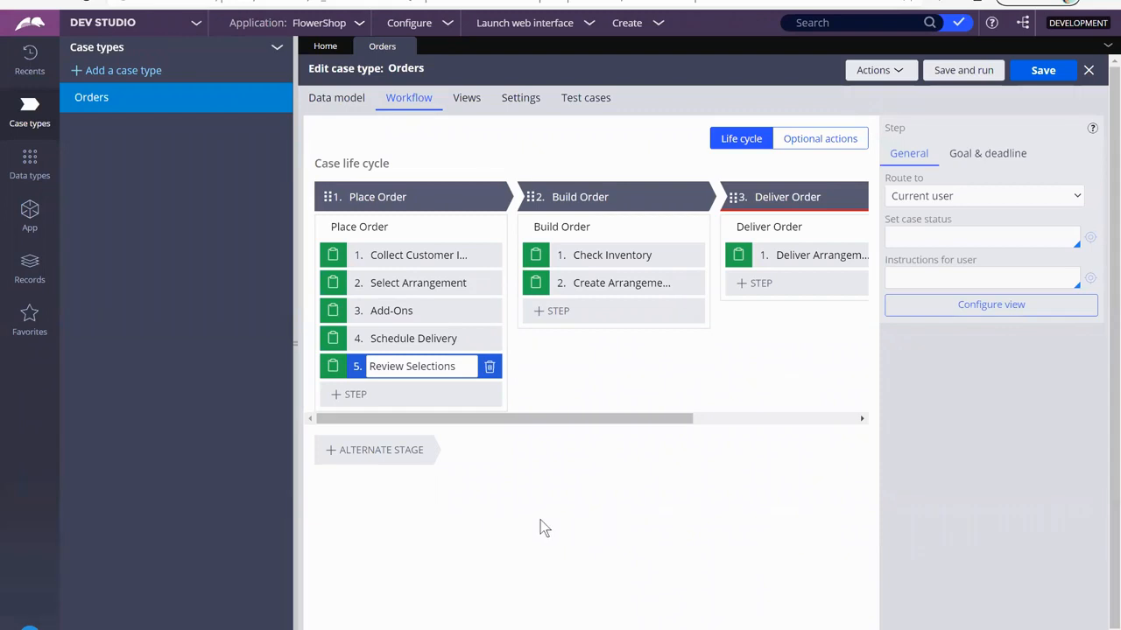
mouse_move(532, 550)
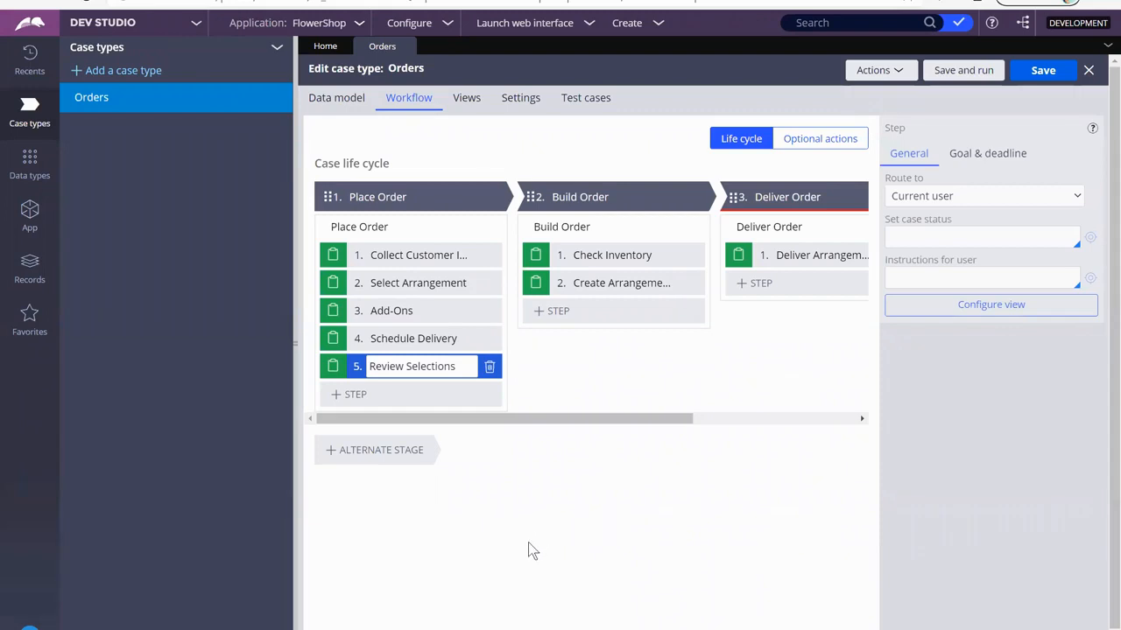
mouse_move(525, 551)
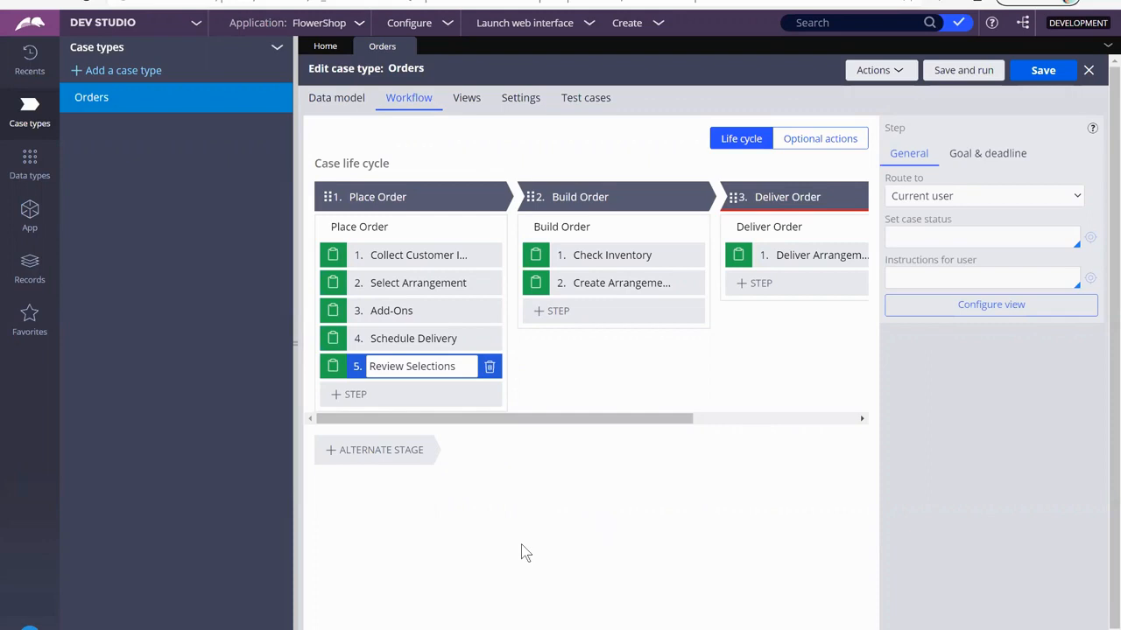
mouse_move(518, 504)
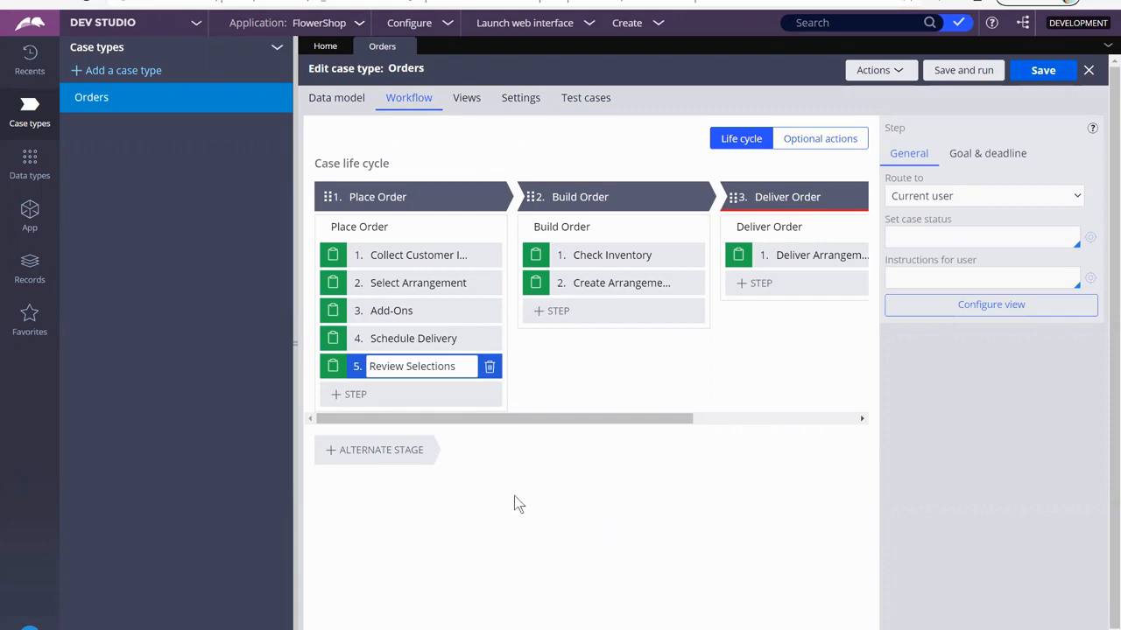
mouse_move(504, 527)
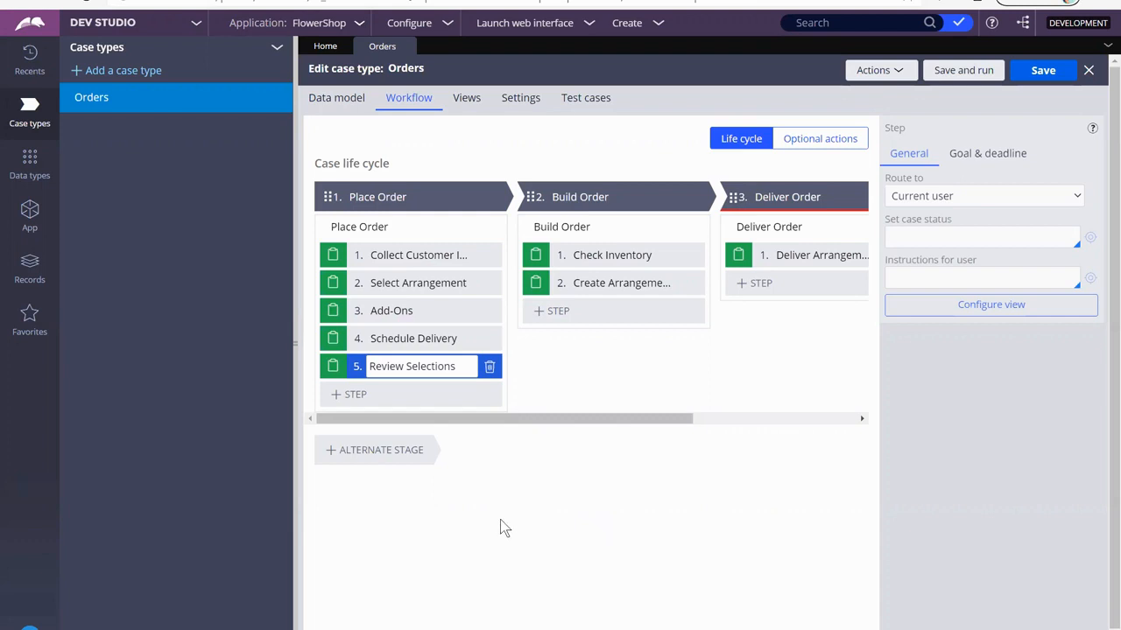
mouse_move(486, 527)
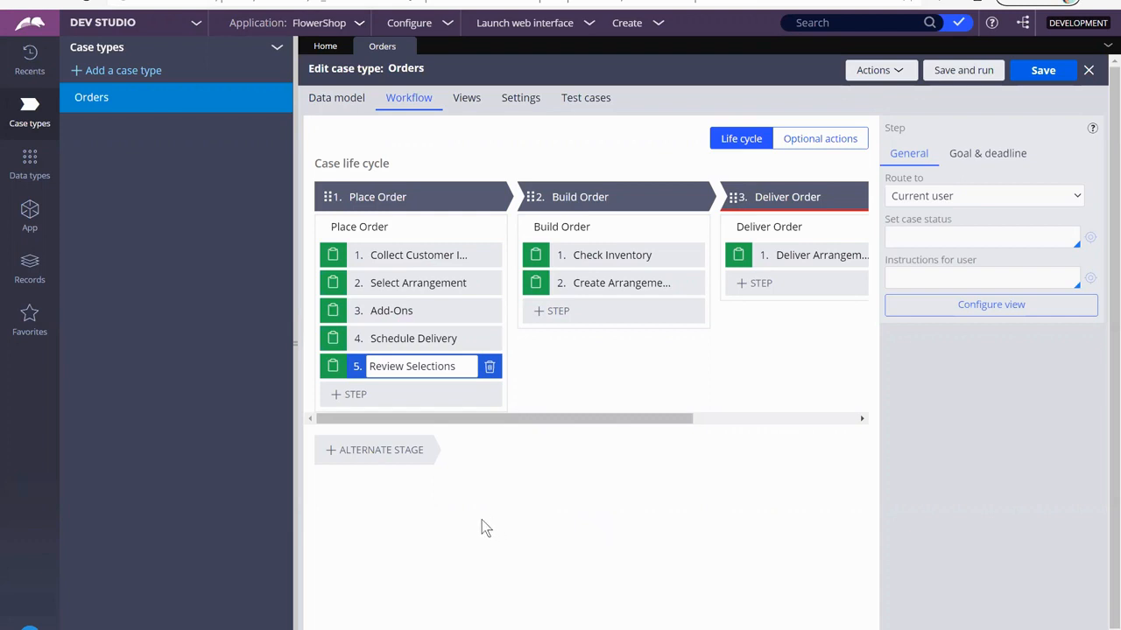
mouse_move(459, 627)
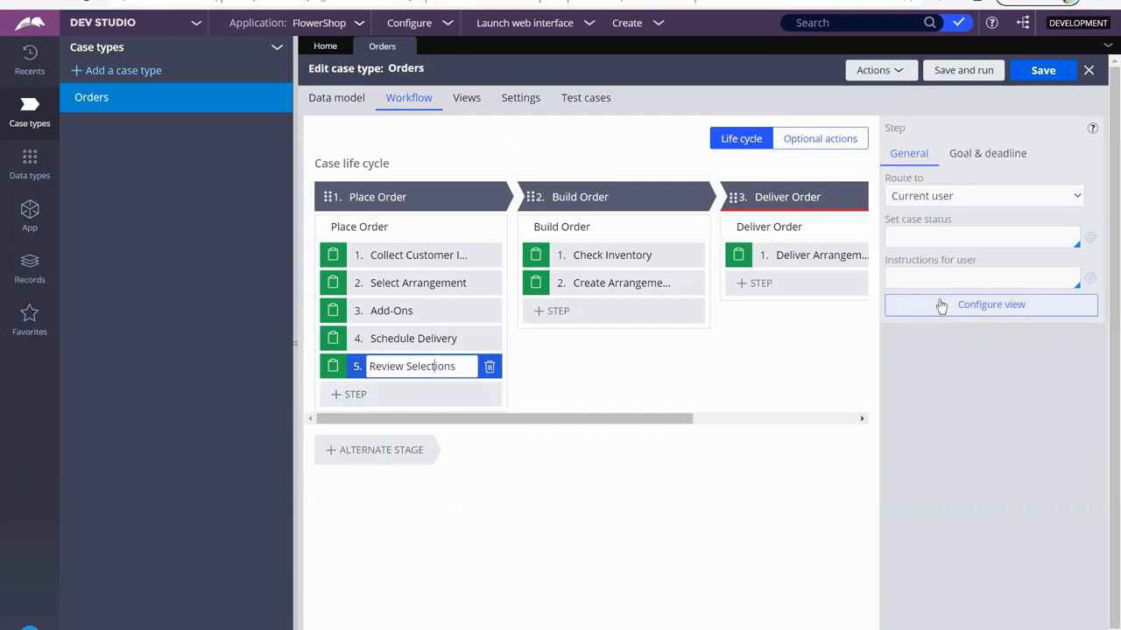
mouse_move(1002, 331)
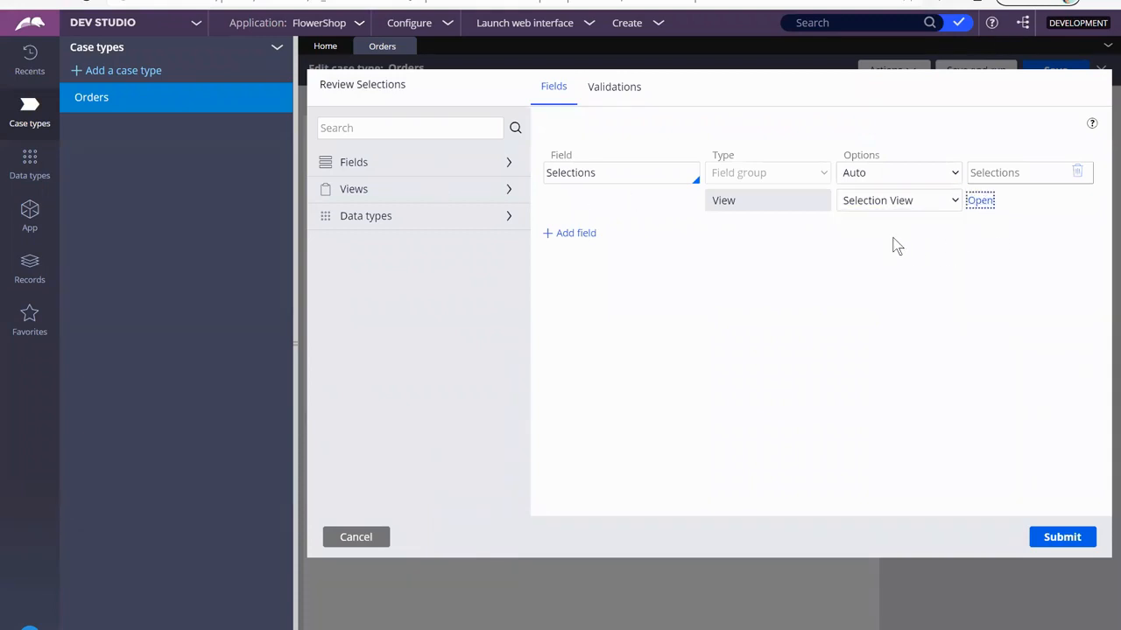
Review the Selection View's read-only Selected Arrangement, Selected AddOn and AddOn Quantity fields.
click(981, 200)
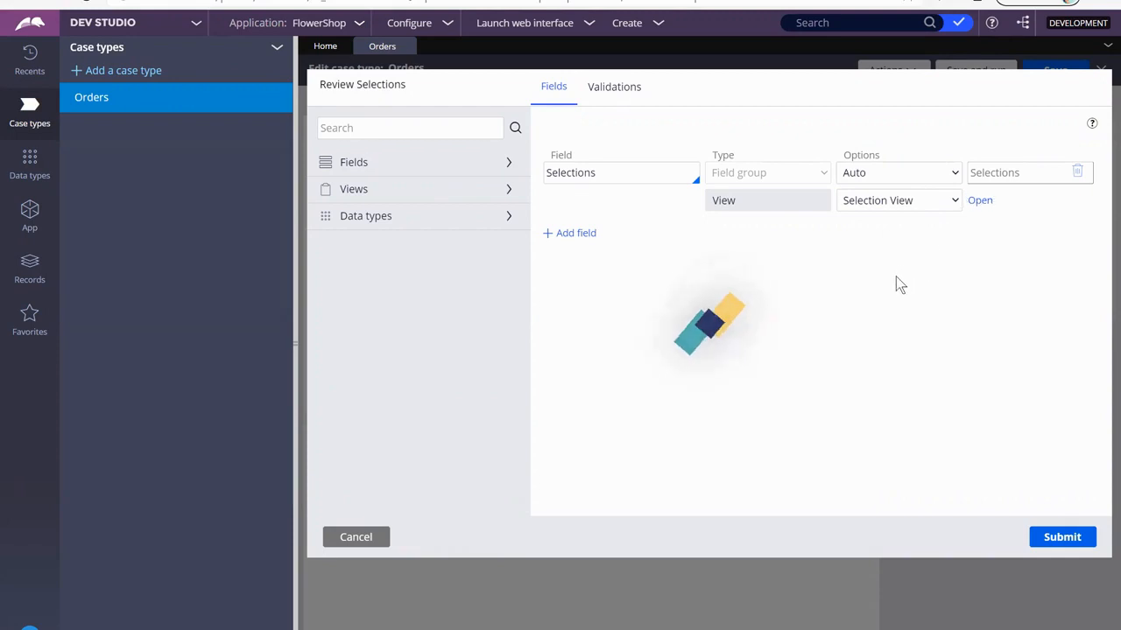
click(981, 200)
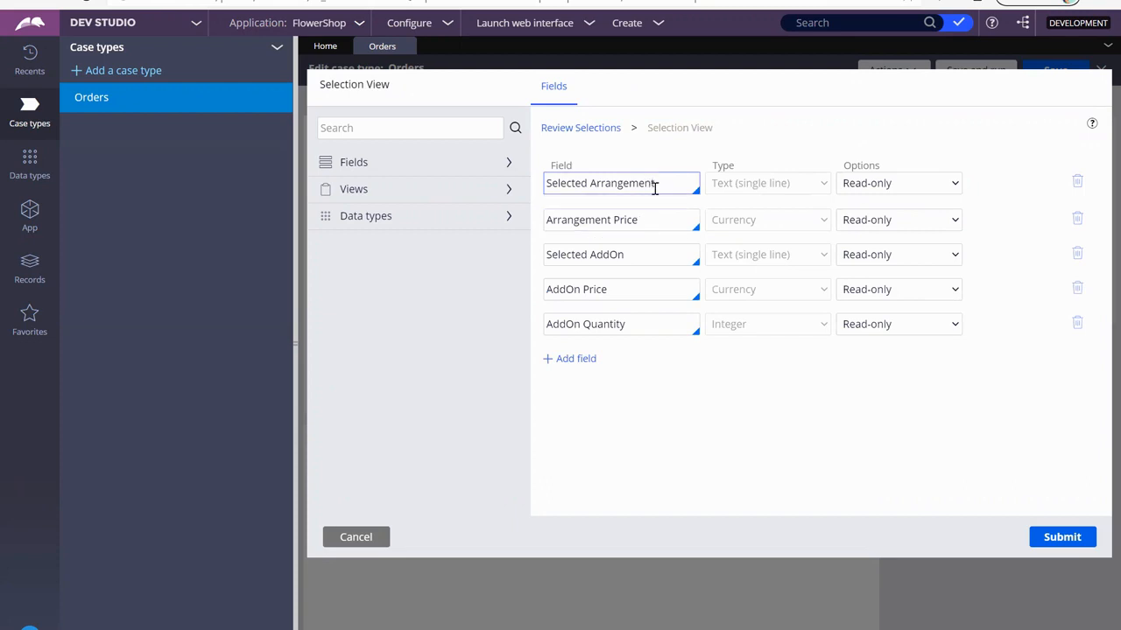
click(620, 256)
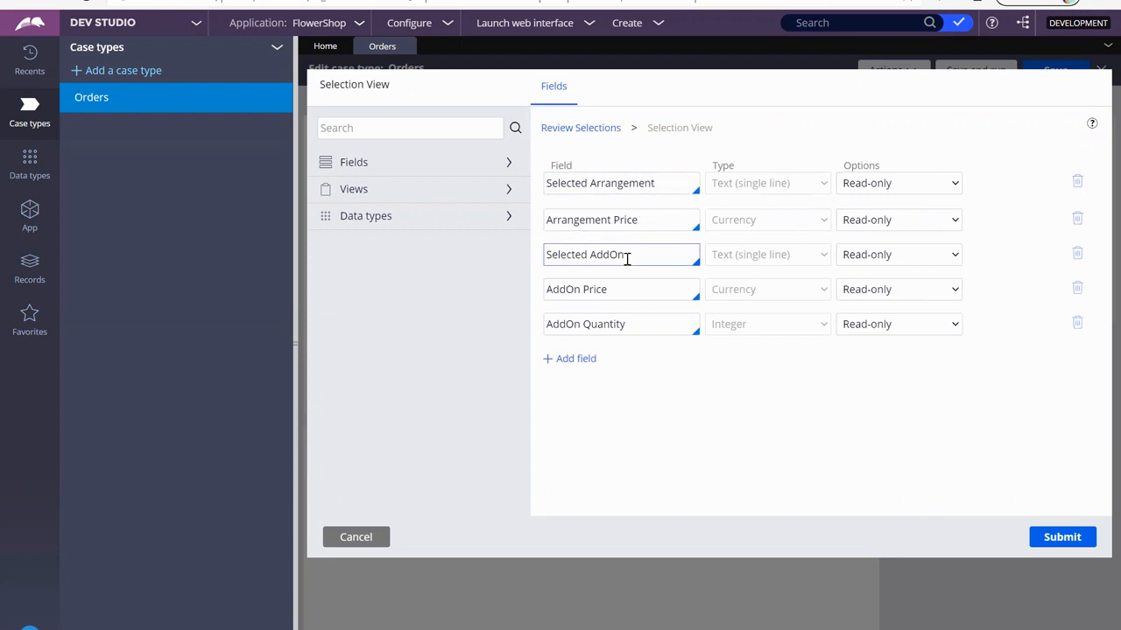
click(639, 324)
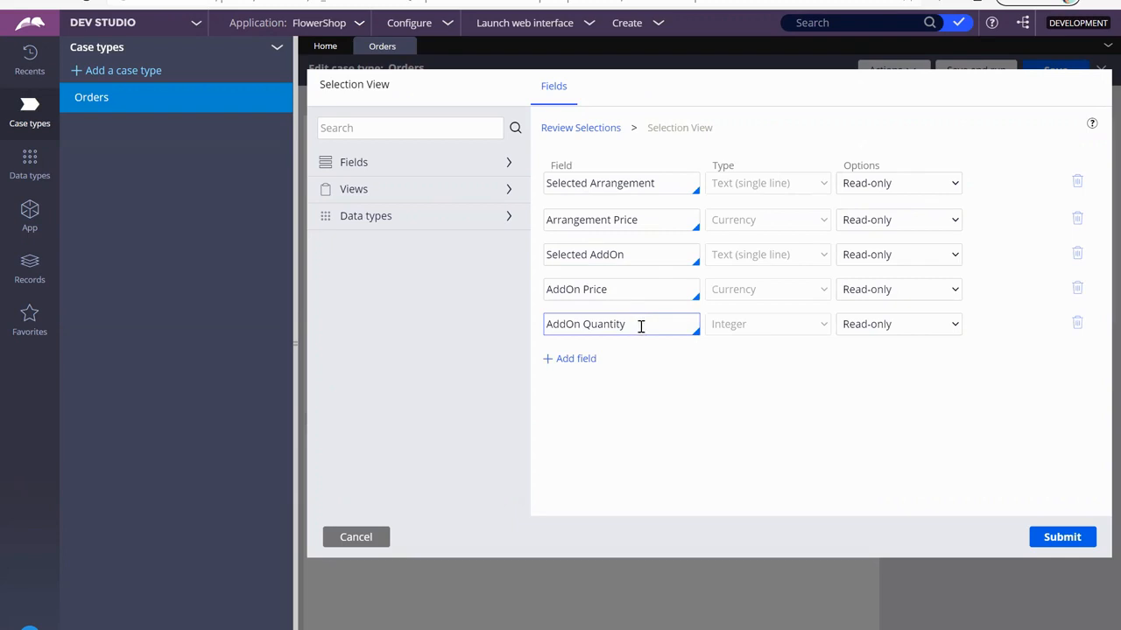
click(897, 324)
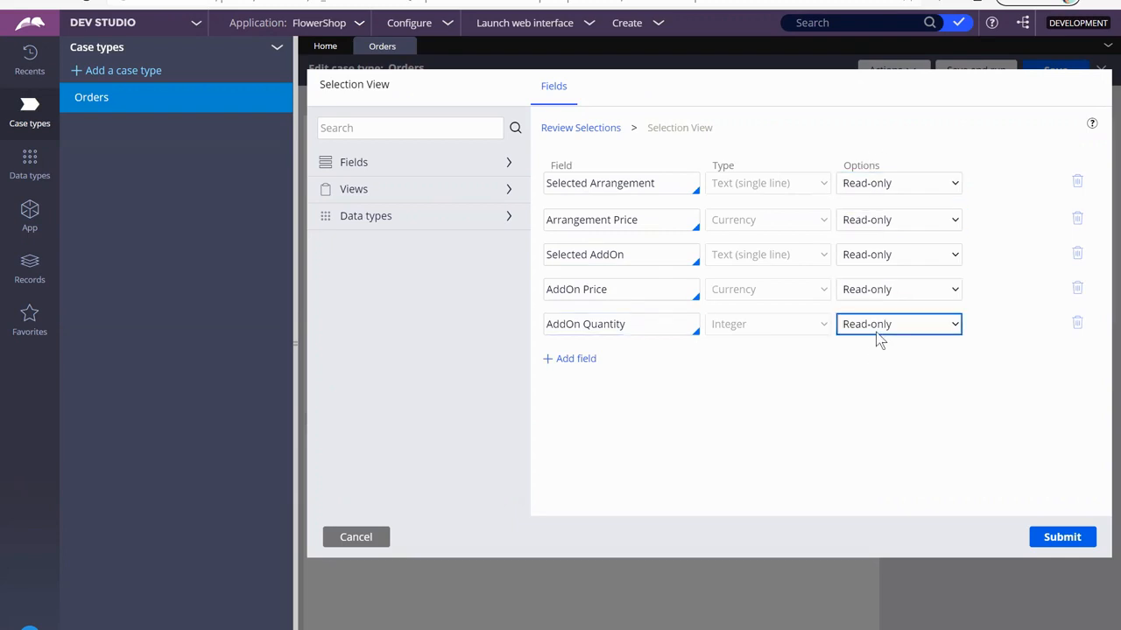
mouse_move(757, 366)
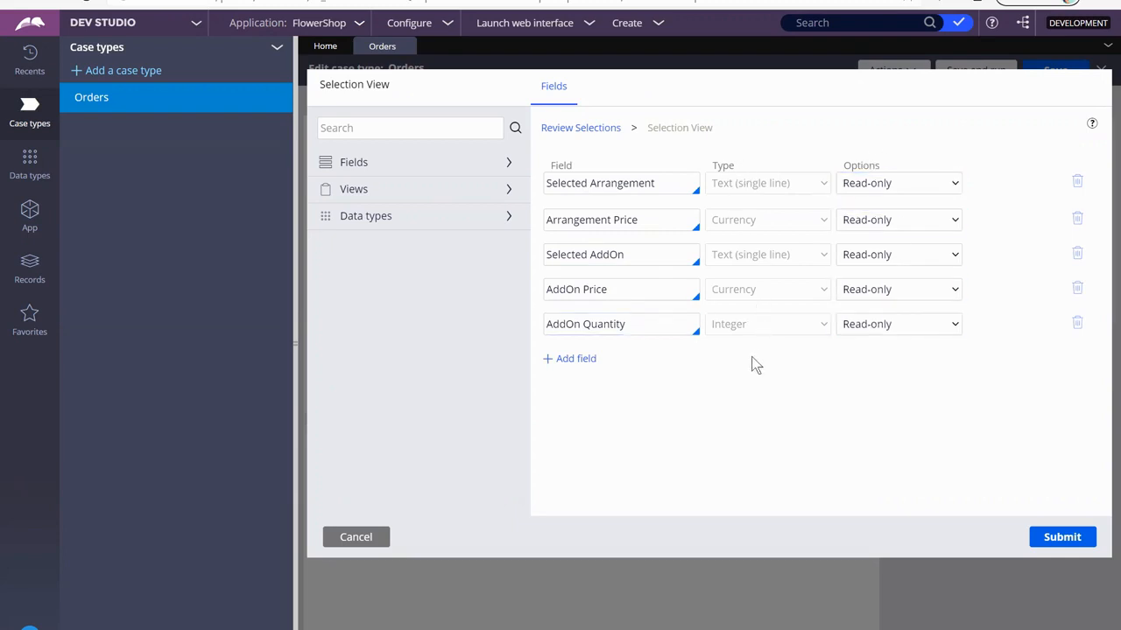
mouse_move(505, 534)
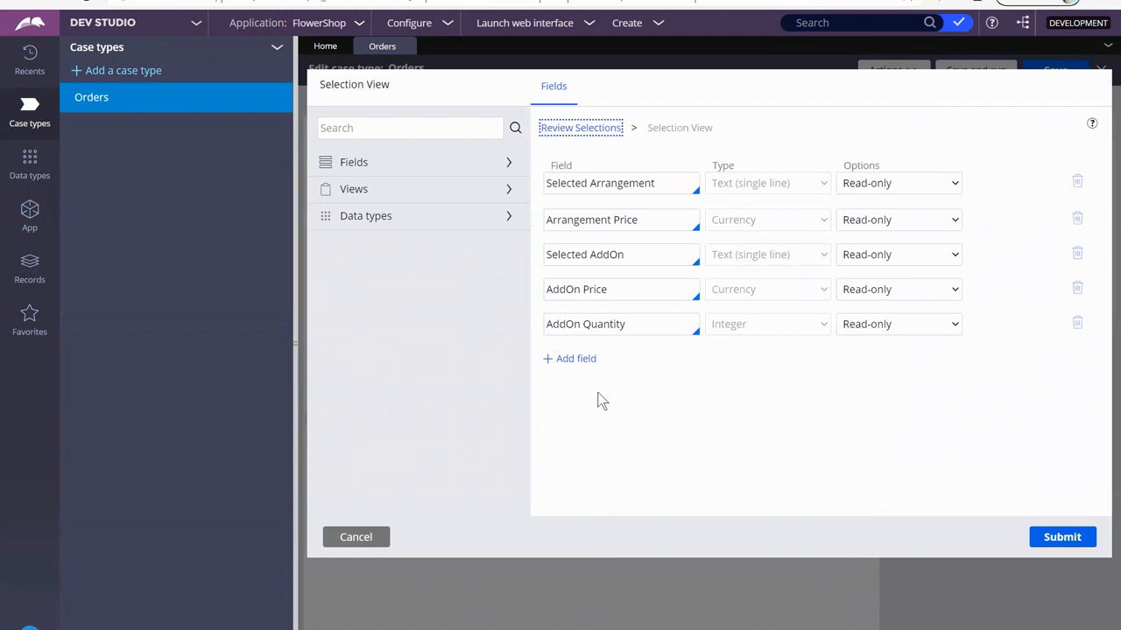
Add a new field named Total Due to the Review Selections view.
click(581, 126)
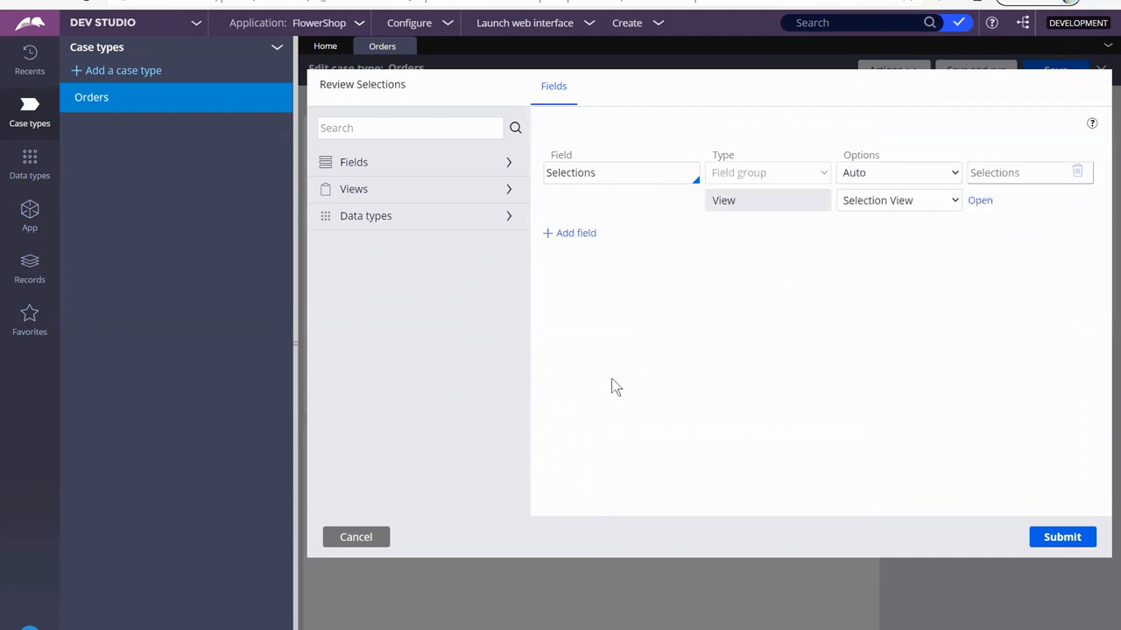
click(574, 233)
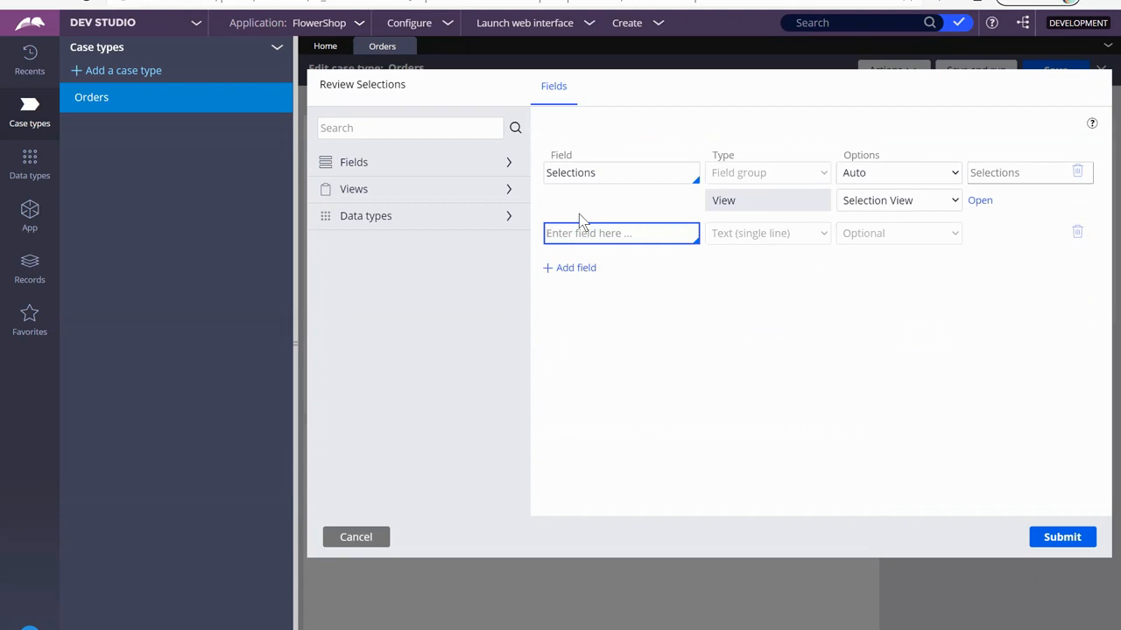
text(Total)
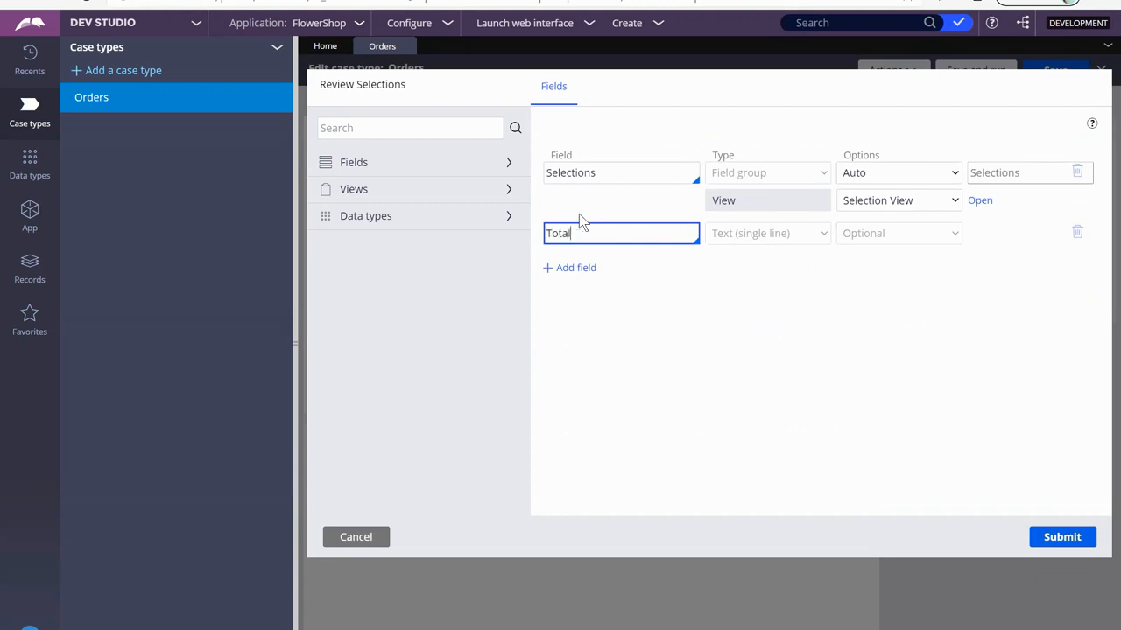
text(Due)
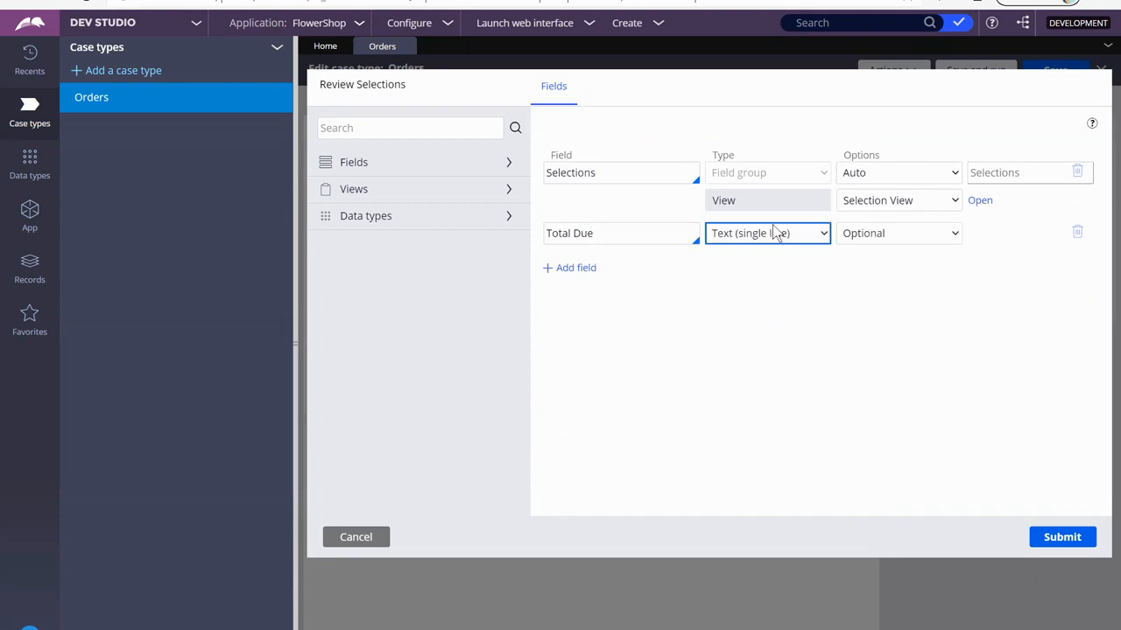
Make Total Due a Currency field set to Calculated (read-only) and open its calculation settings.
click(767, 233)
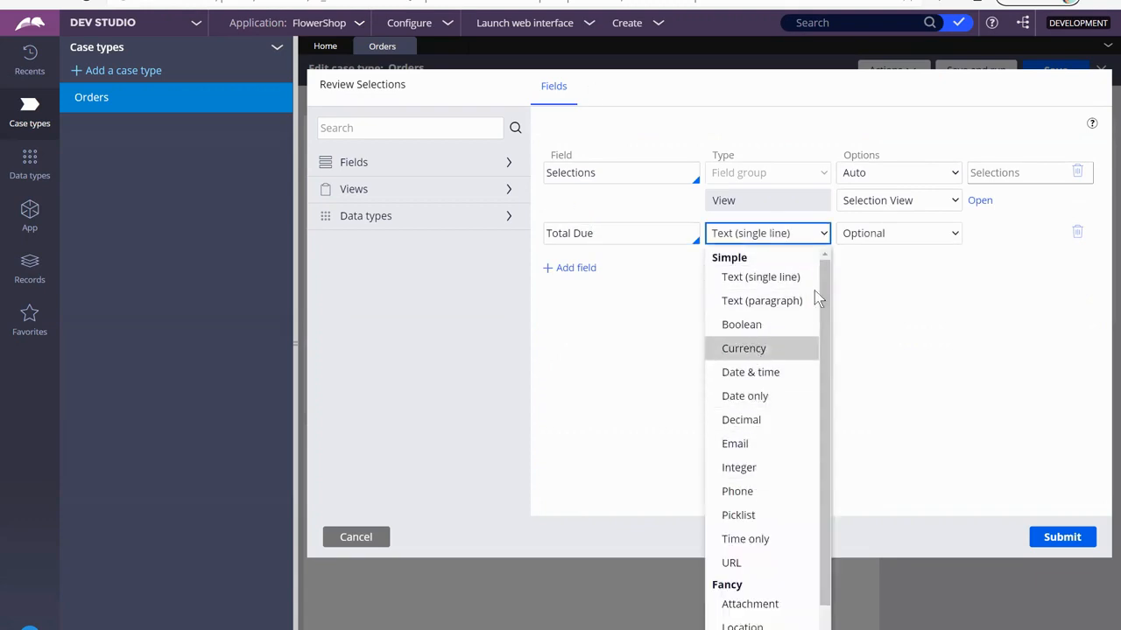
click(742, 347)
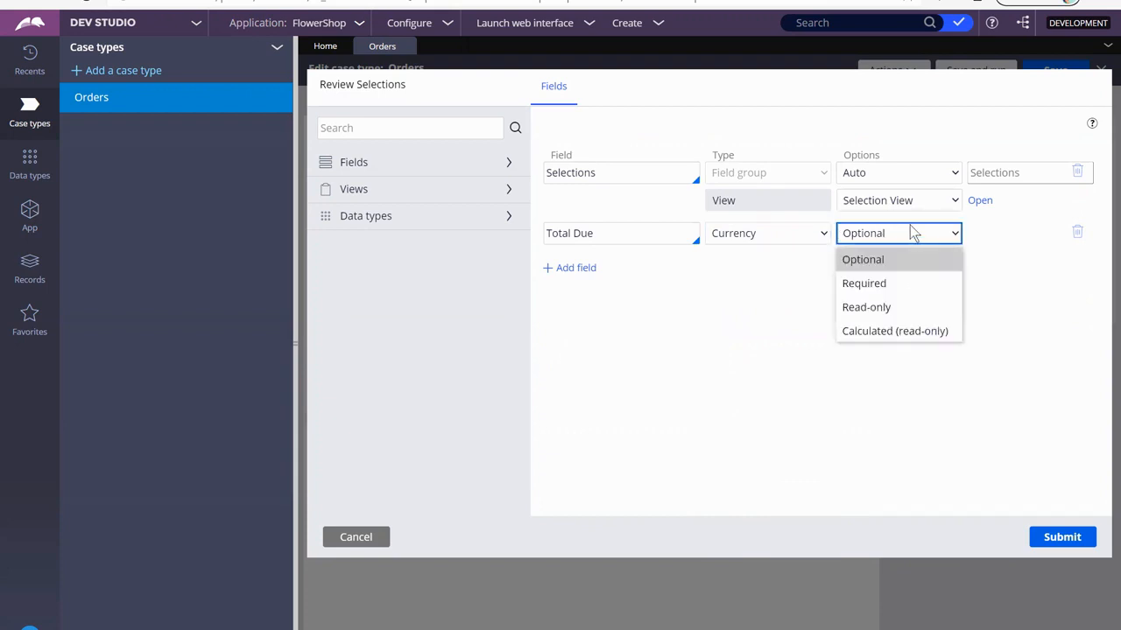
click(895, 331)
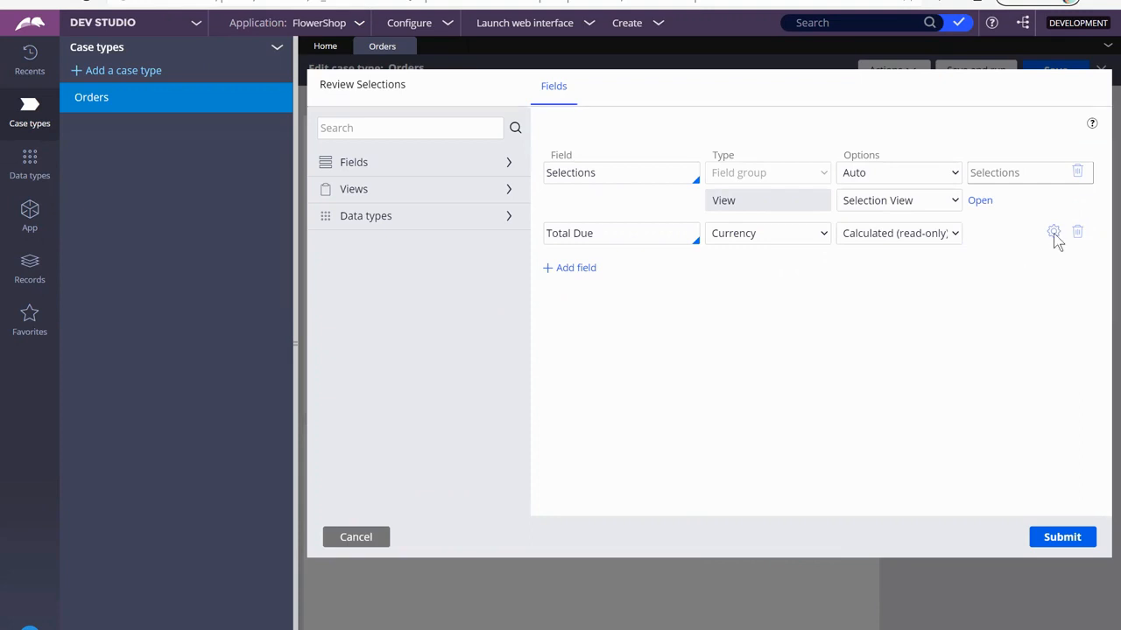
click(1054, 231)
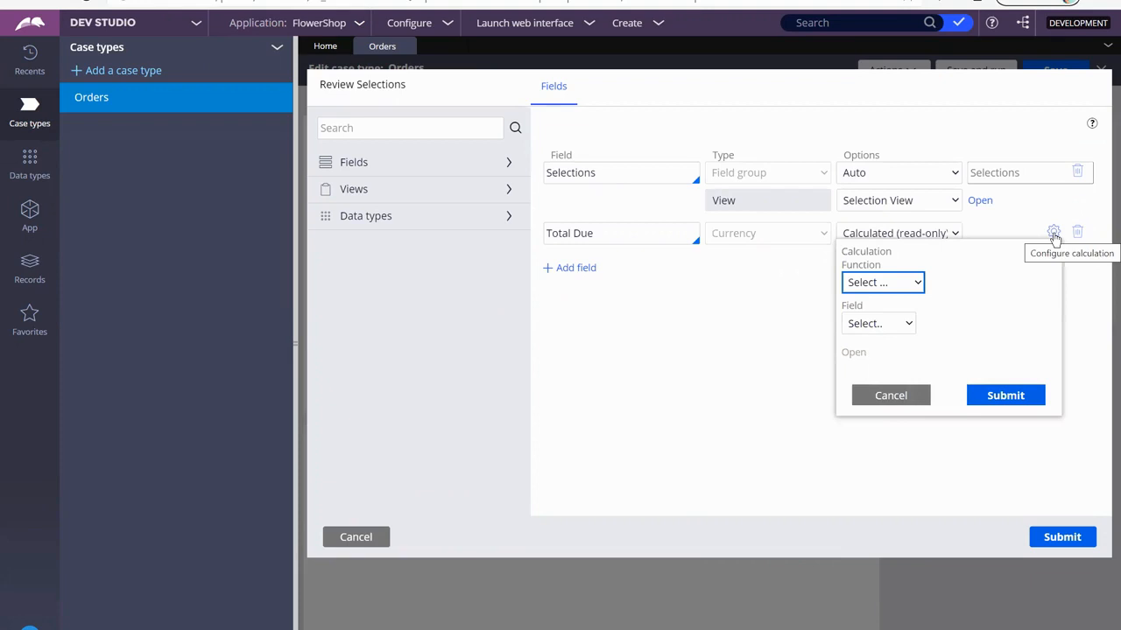
Choose a custom calculation for Total Due and begin the expression.
click(883, 282)
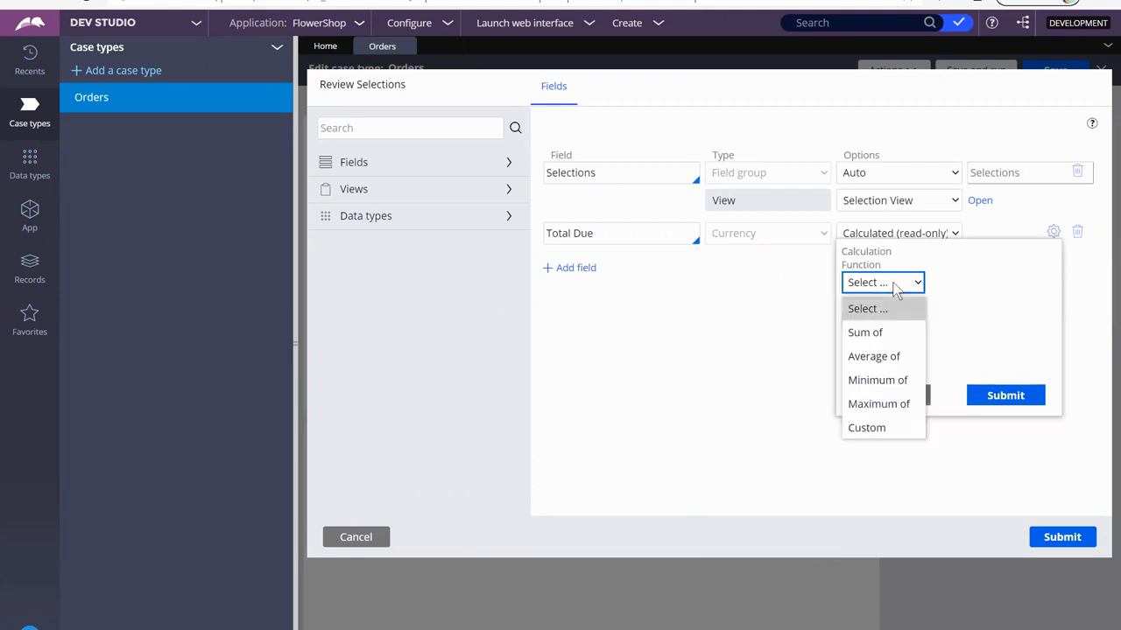
click(866, 428)
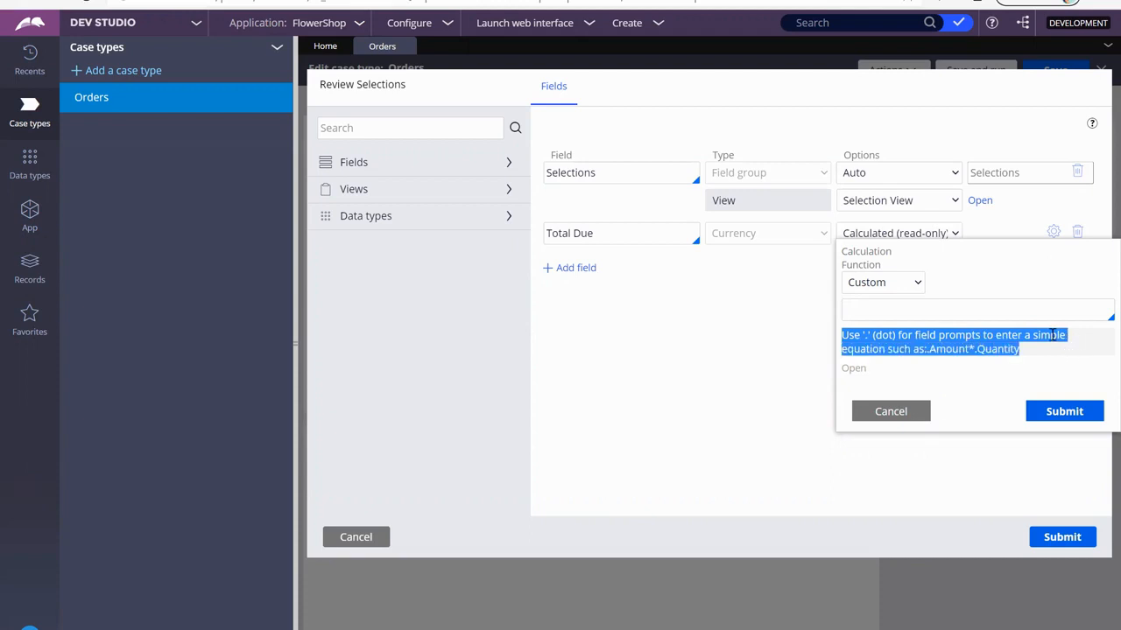
click(977, 308)
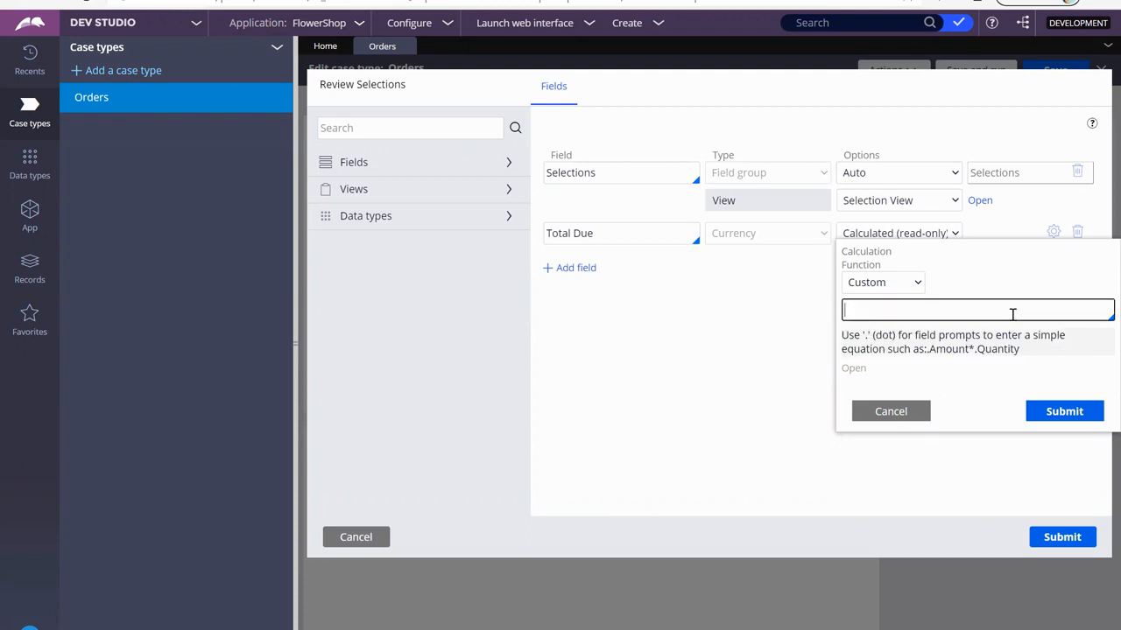
text(.)
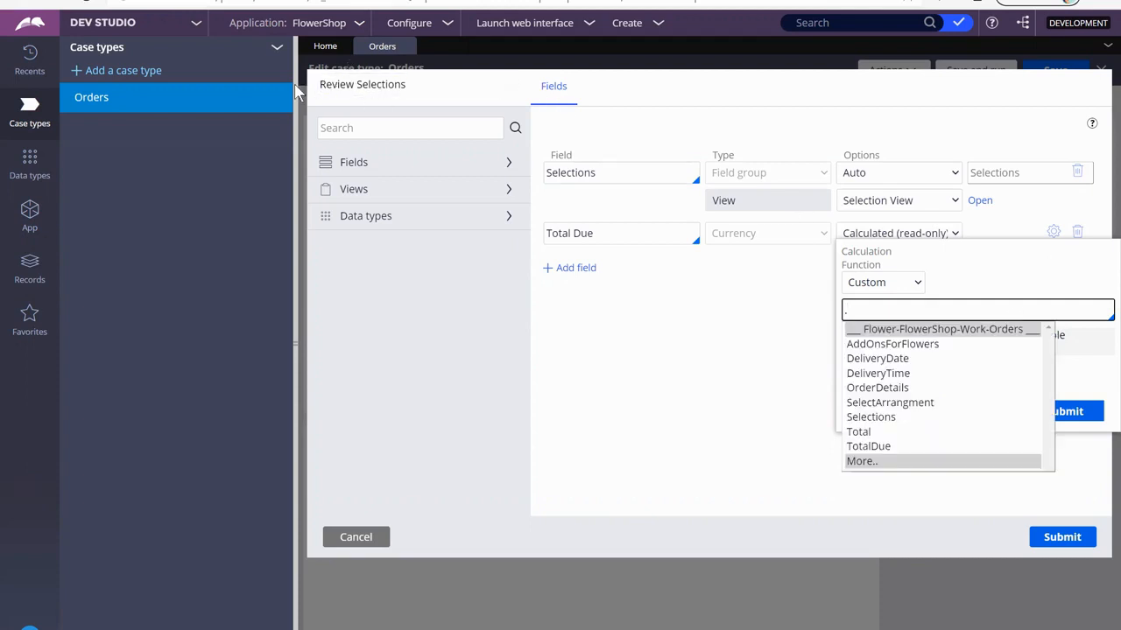
mouse_move(902, 420)
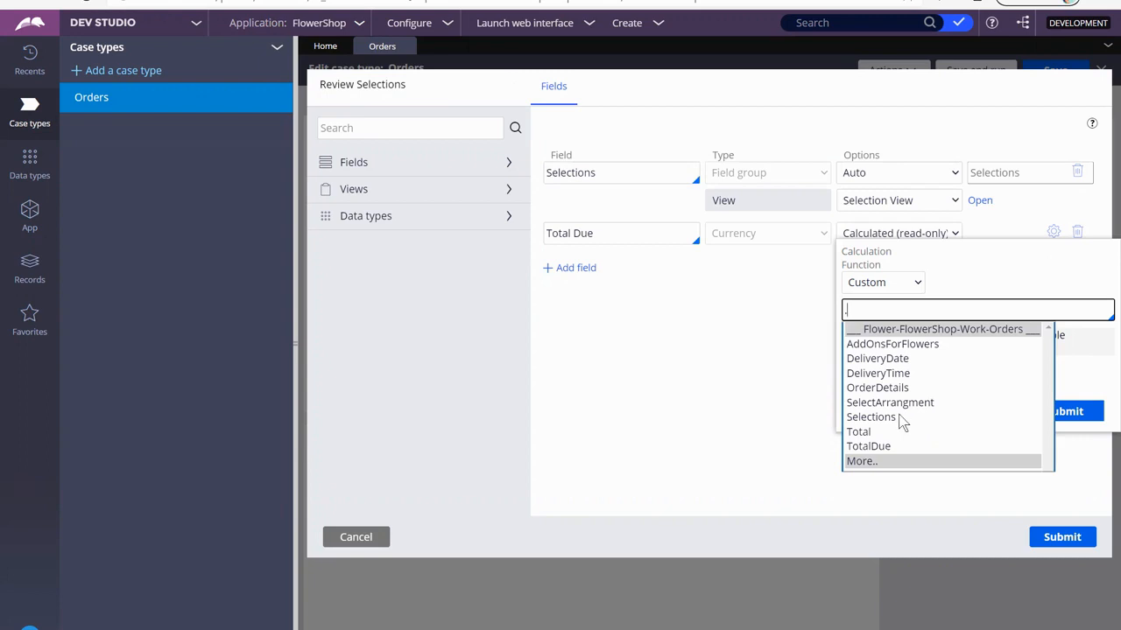
mouse_move(879, 383)
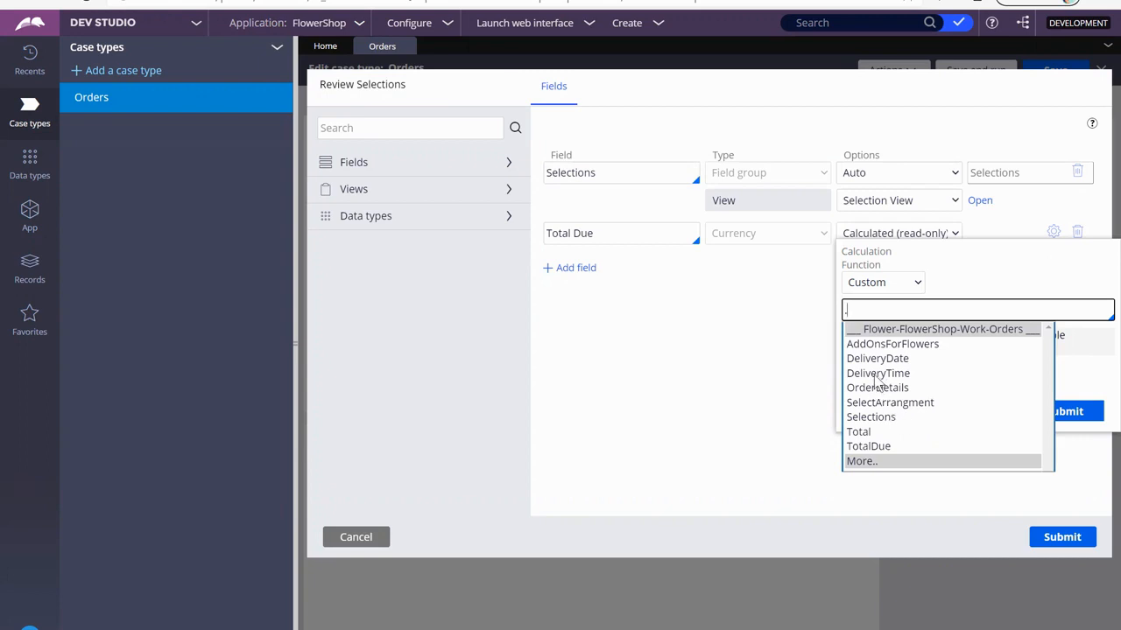
mouse_move(870, 417)
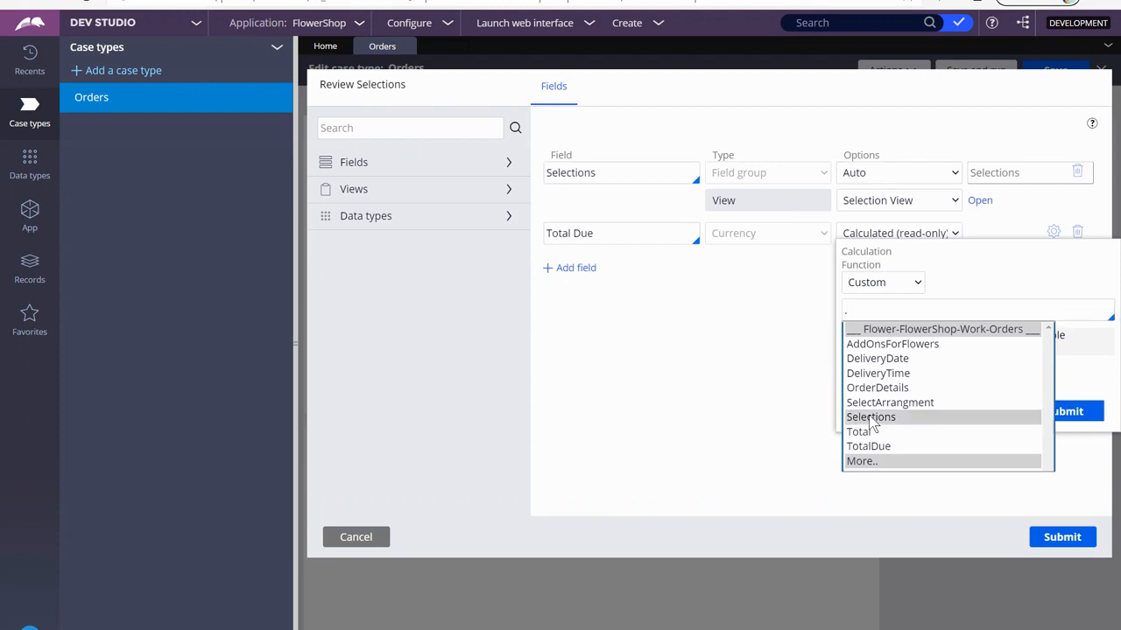
Start the formula with the Selections field group, prompting for its properties.
click(870, 417)
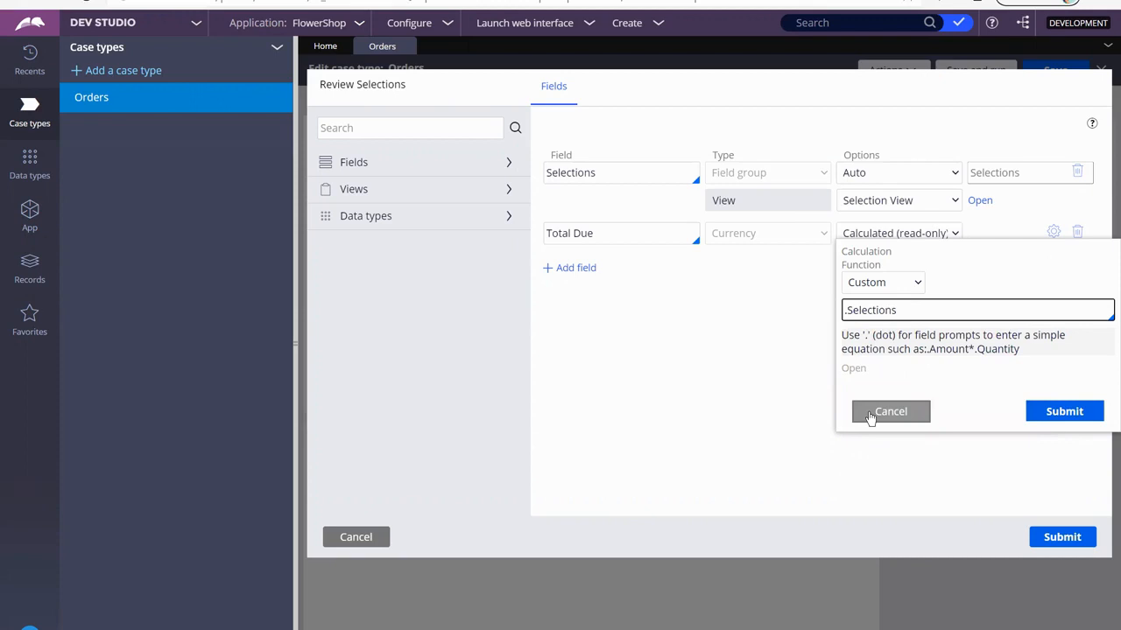
text(.)
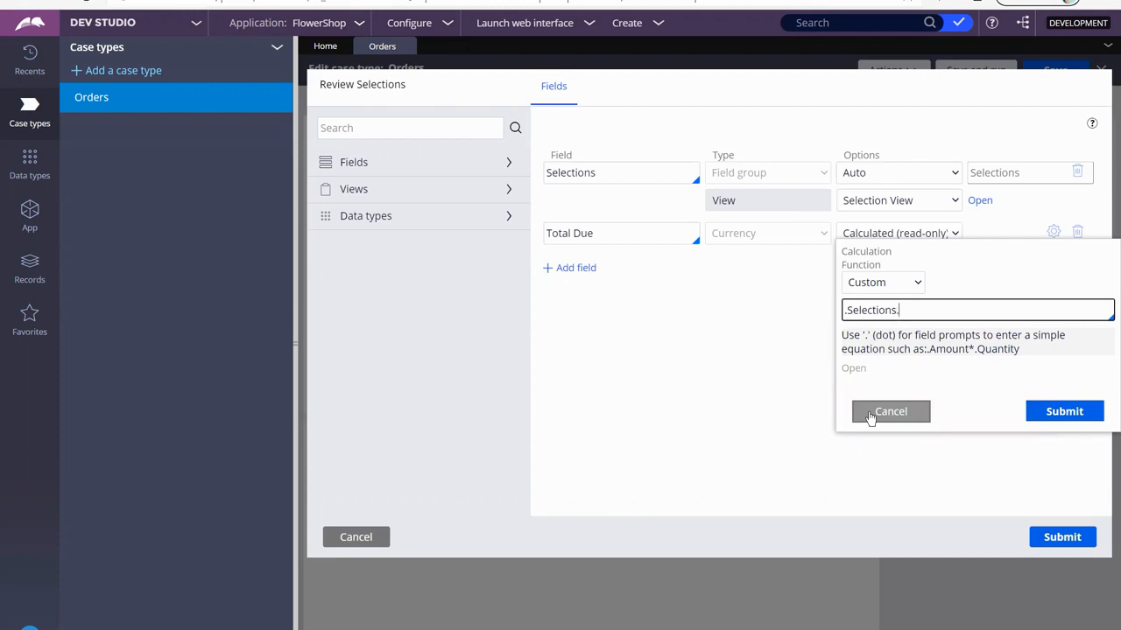
text(.)
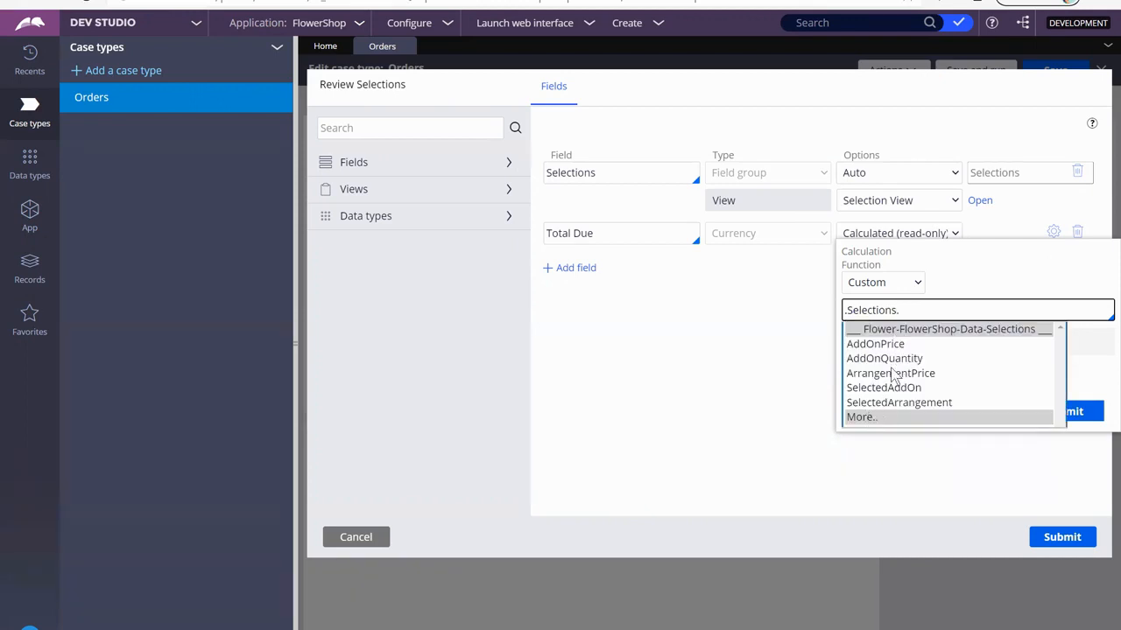
mouse_move(886, 375)
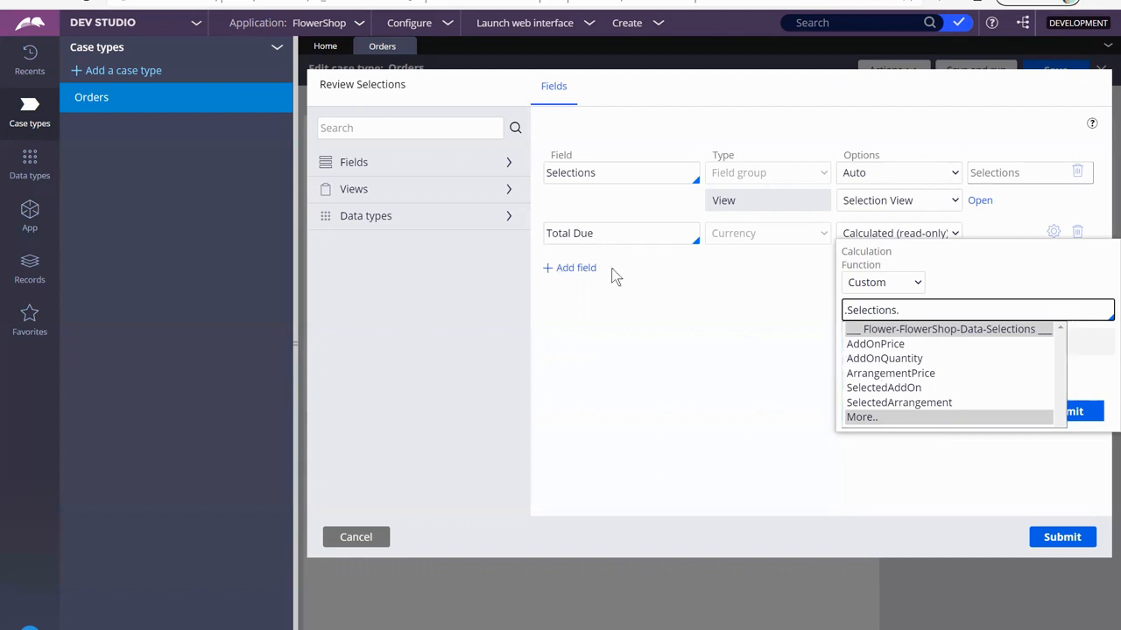
mouse_move(893, 341)
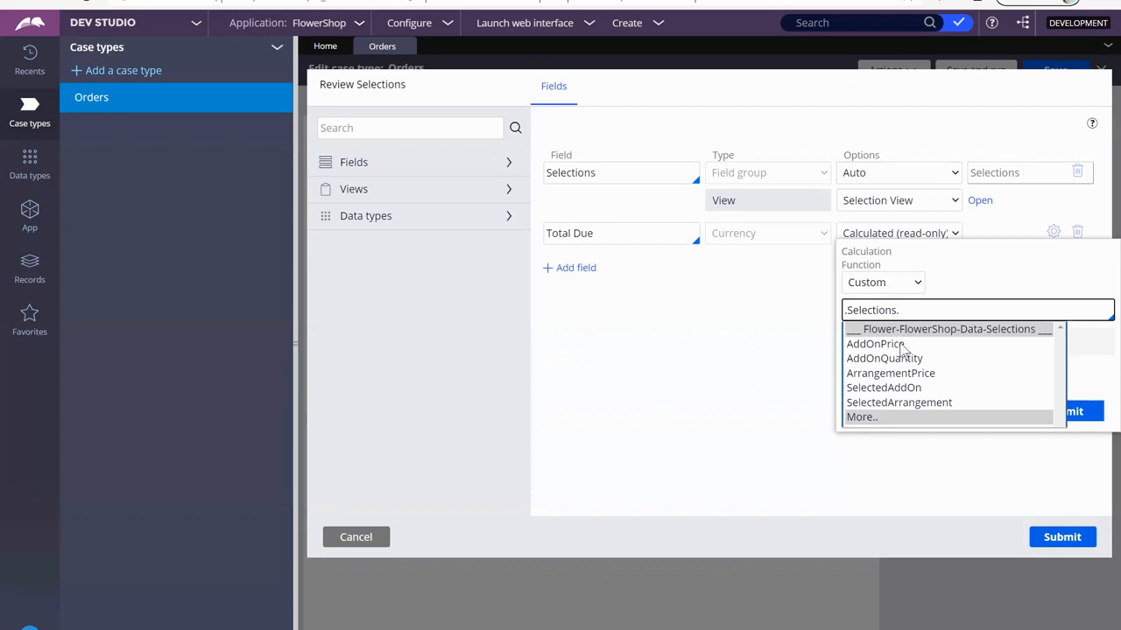
mouse_move(902, 401)
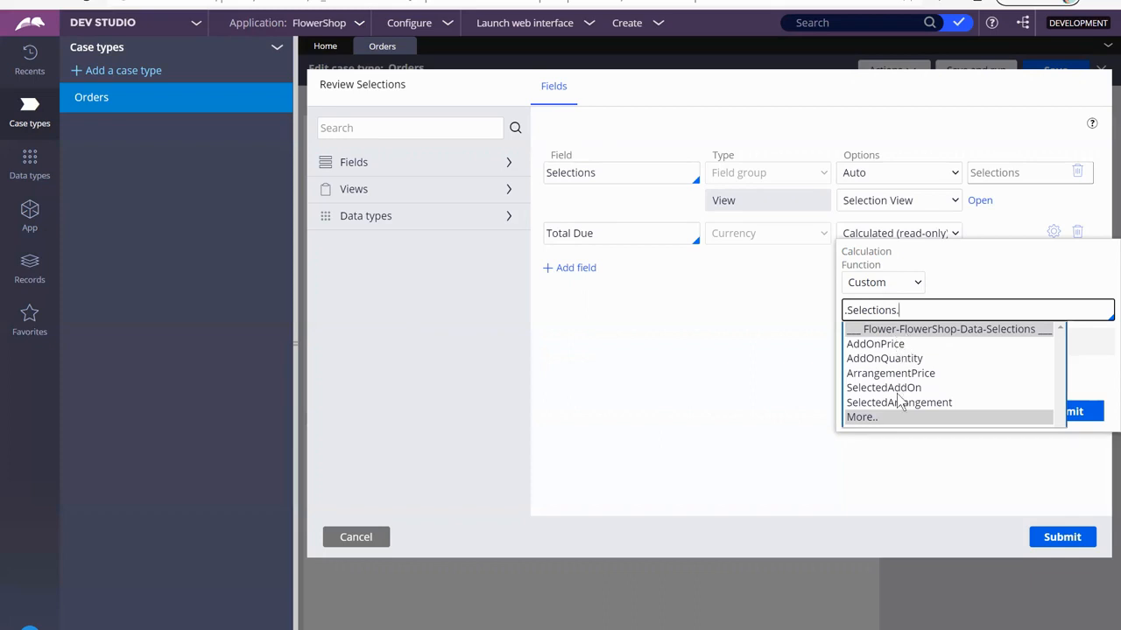
mouse_move(902, 352)
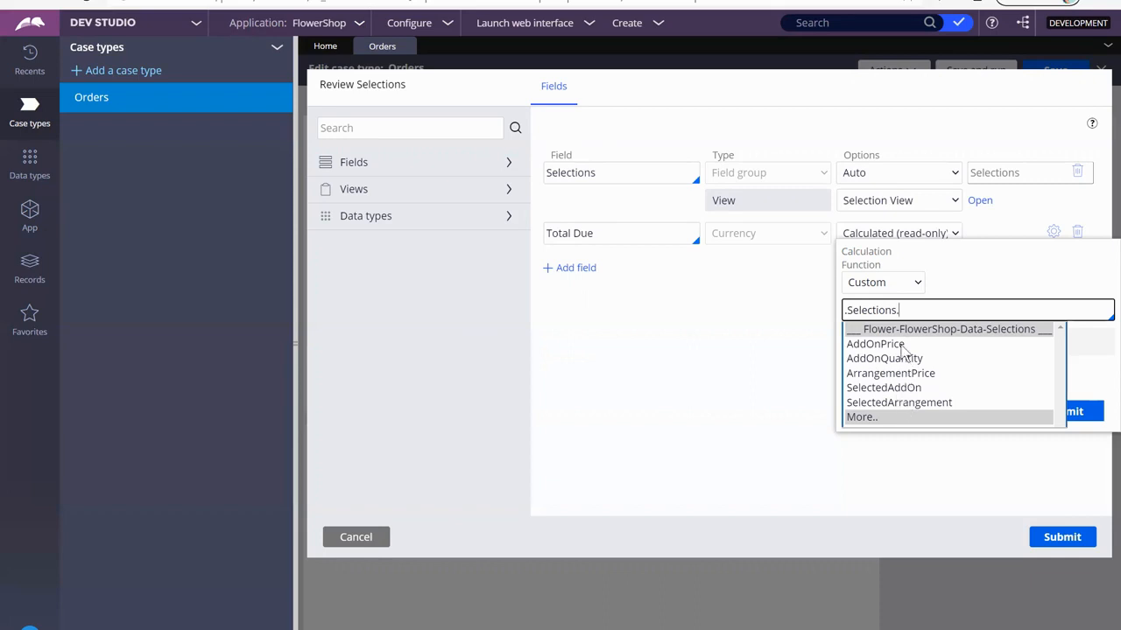
Build .Selections.ArrangementPrice + .Selections.AddOnPrice in the custom calculation.
click(890, 373)
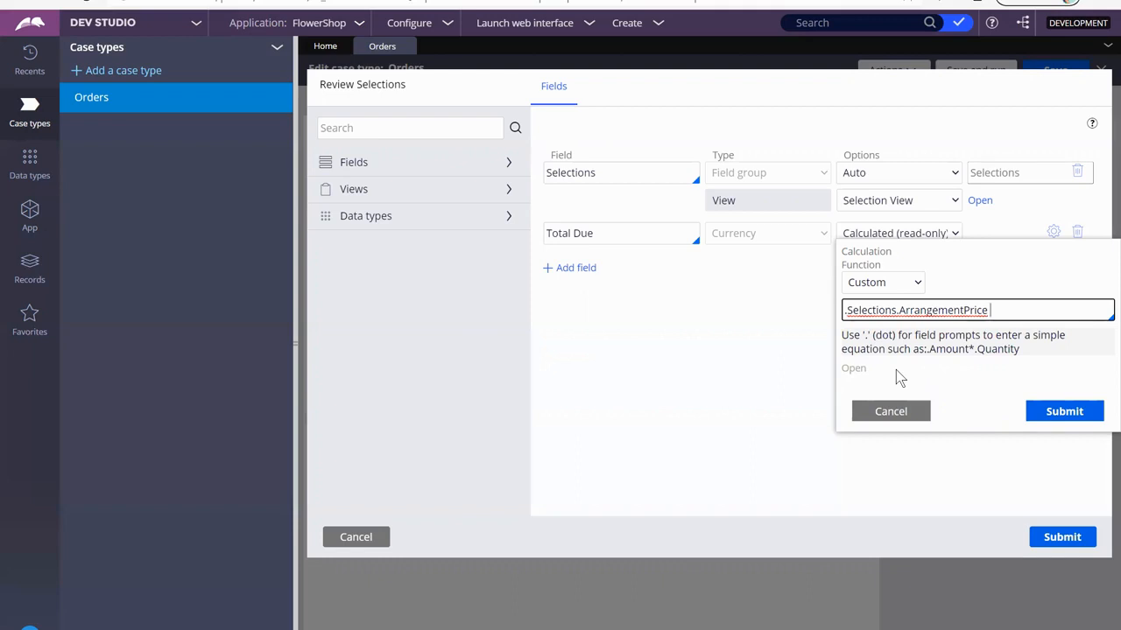
text(+)
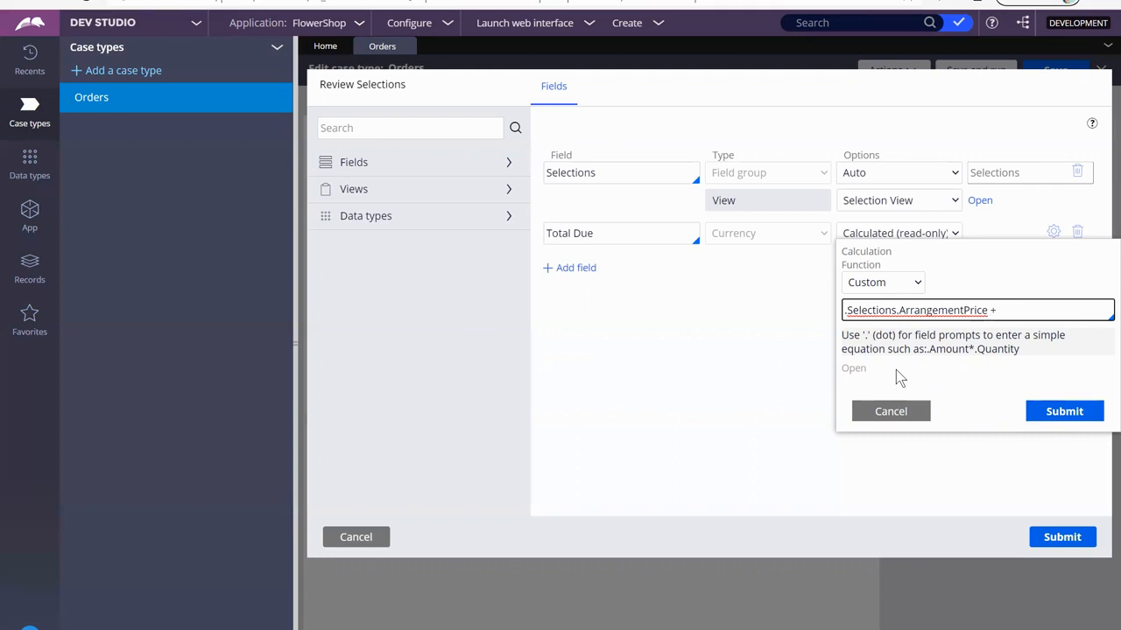
text(.)
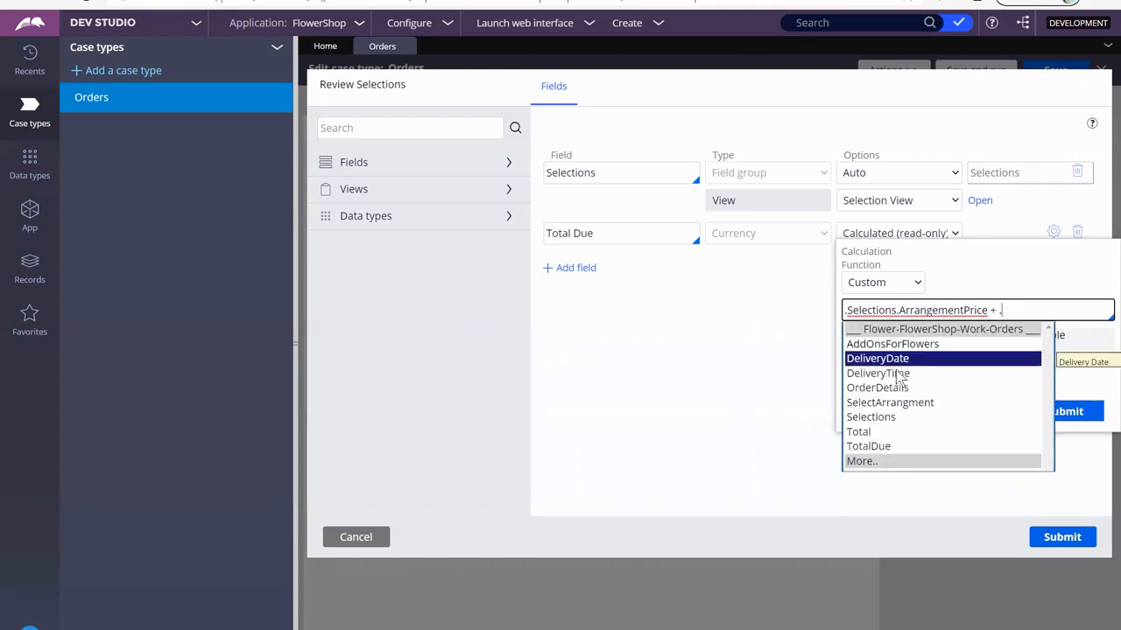
click(870, 417)
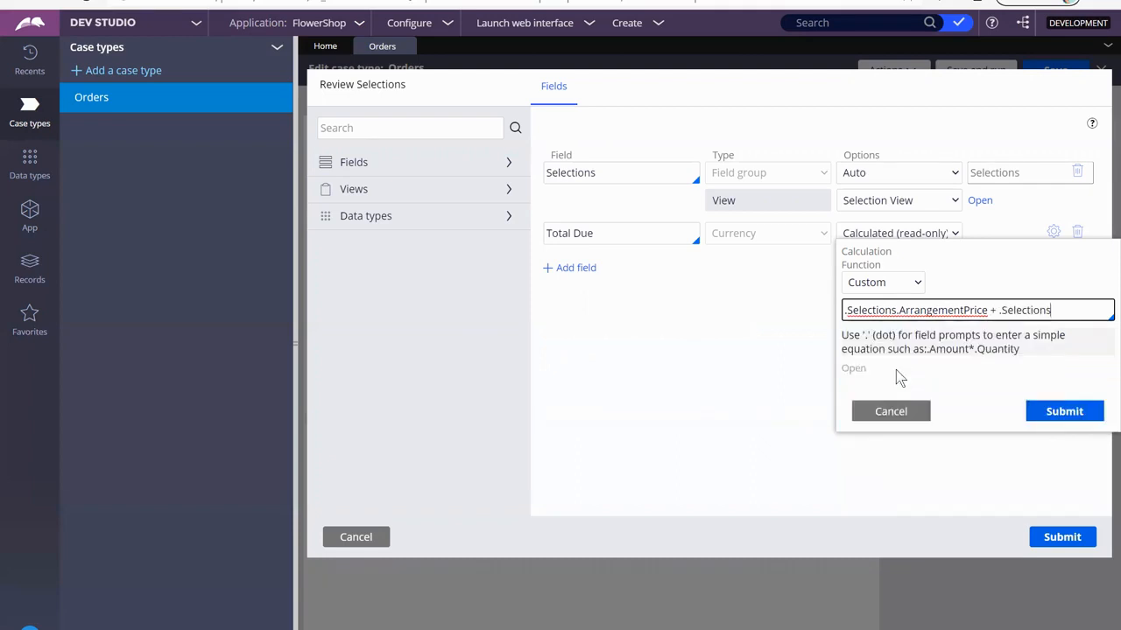
text(.)
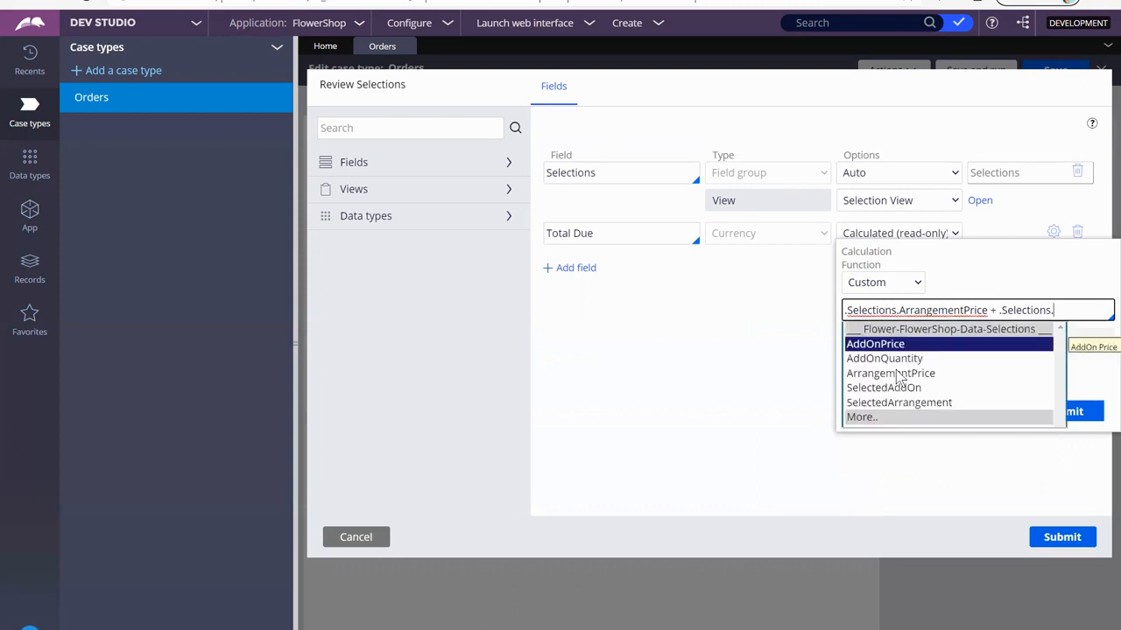
click(876, 343)
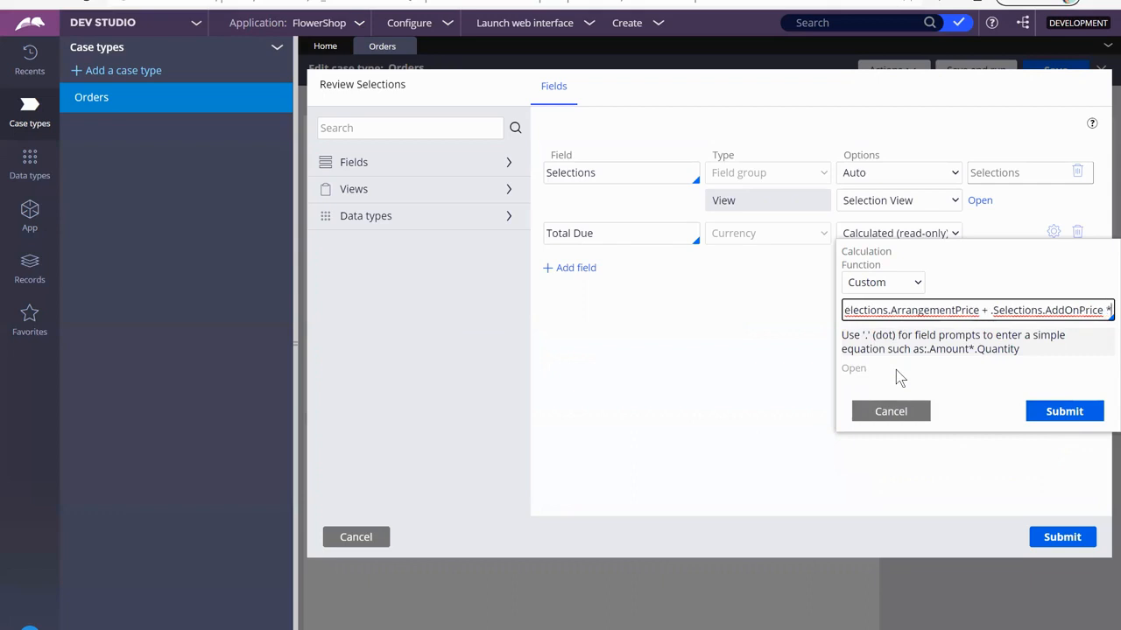
Multiply AddOnPrice by .Selections.AddOnQuantity in parentheses and submit the calculation.
text(*>)
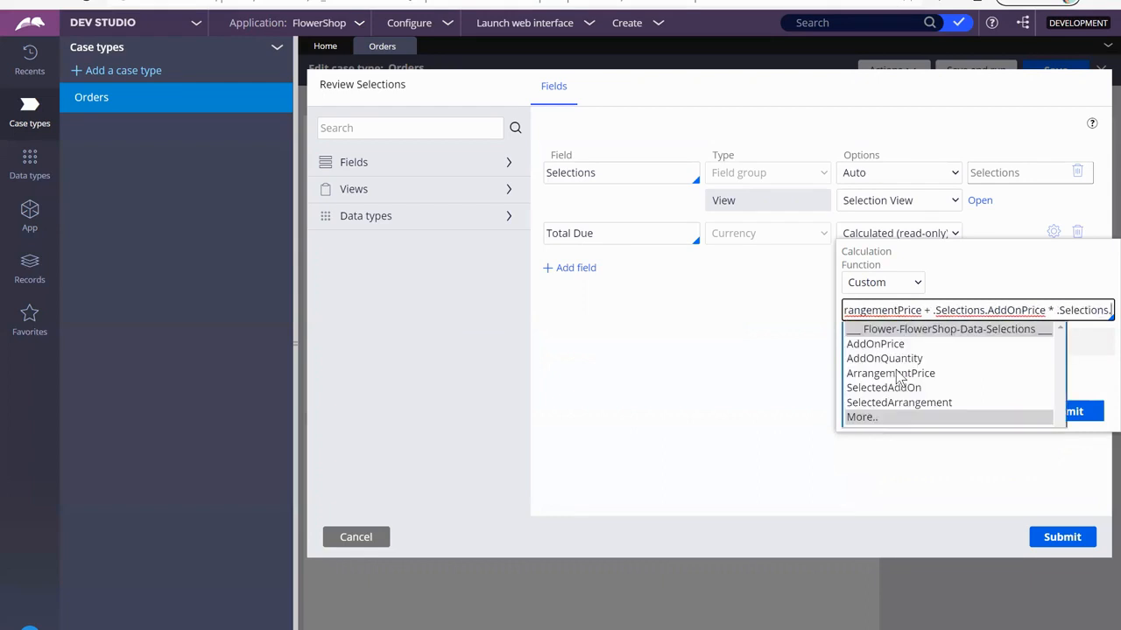
mouse_move(885, 357)
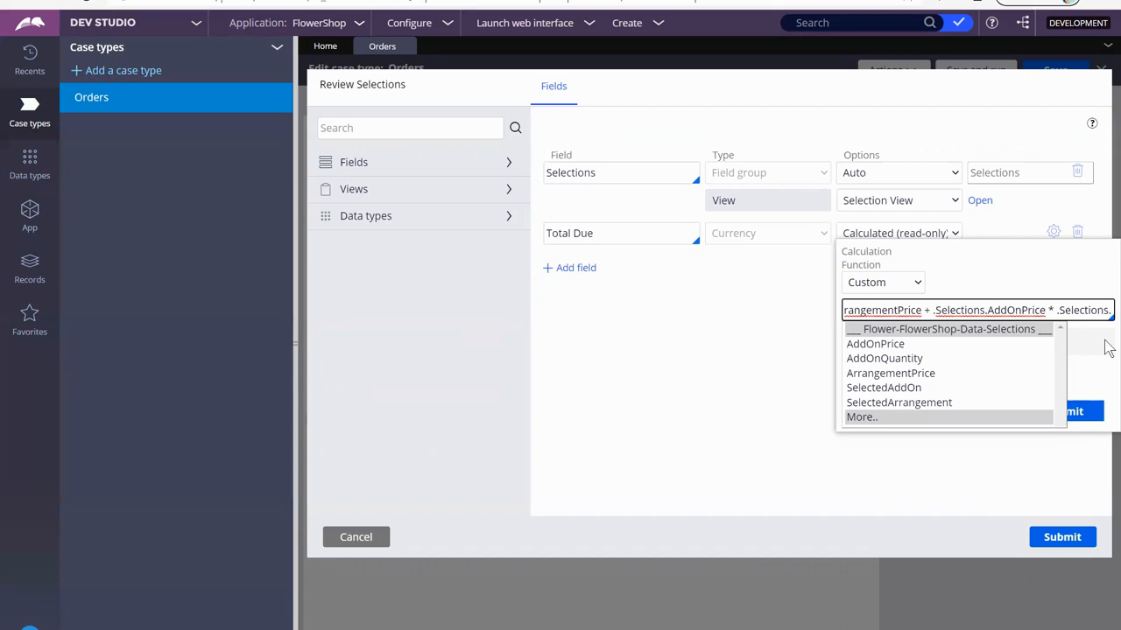
mouse_move(907, 357)
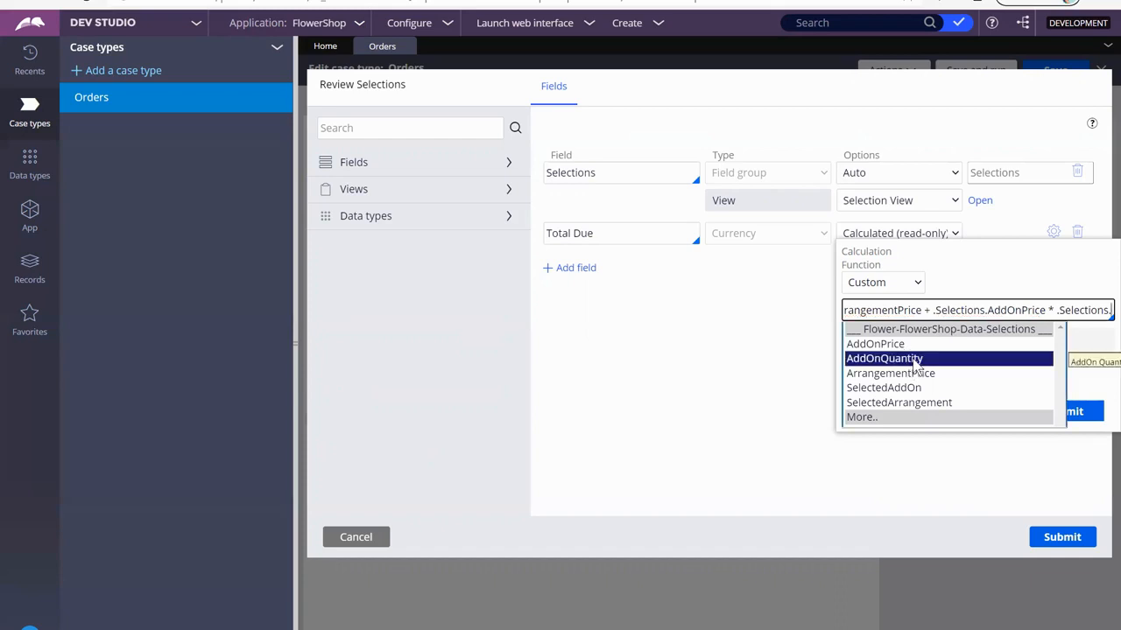
click(882, 358)
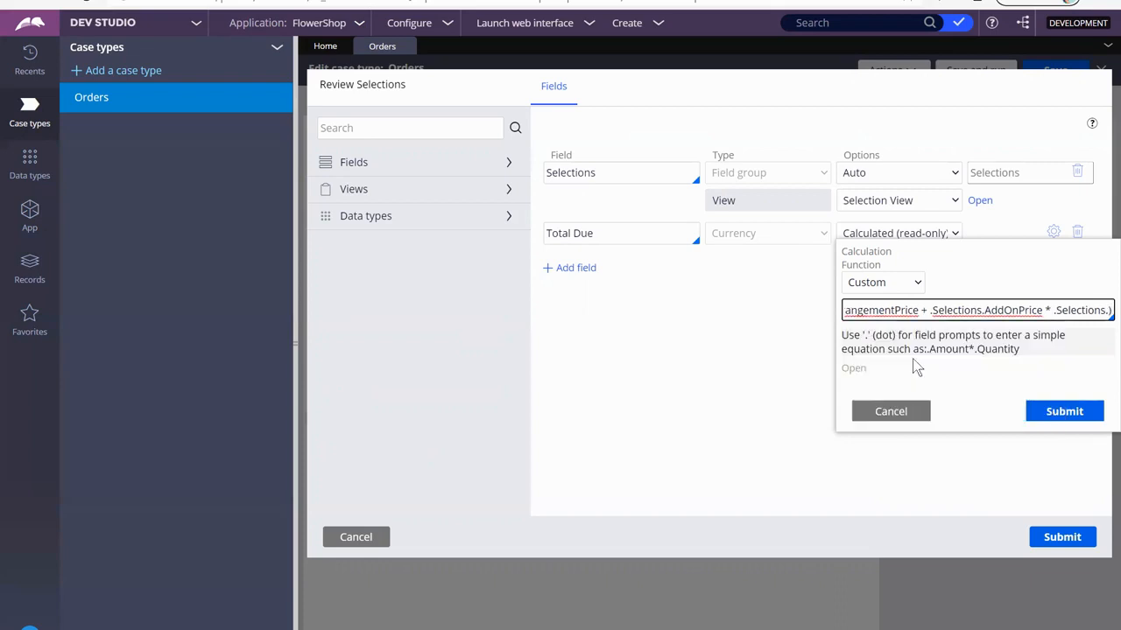
text(.)
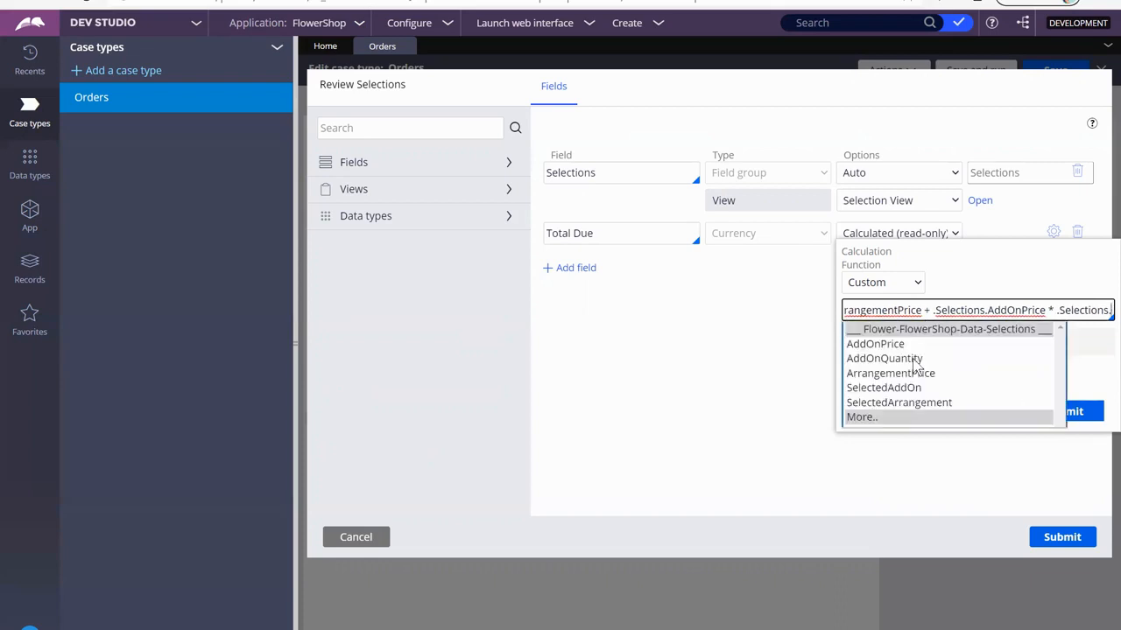
click(883, 357)
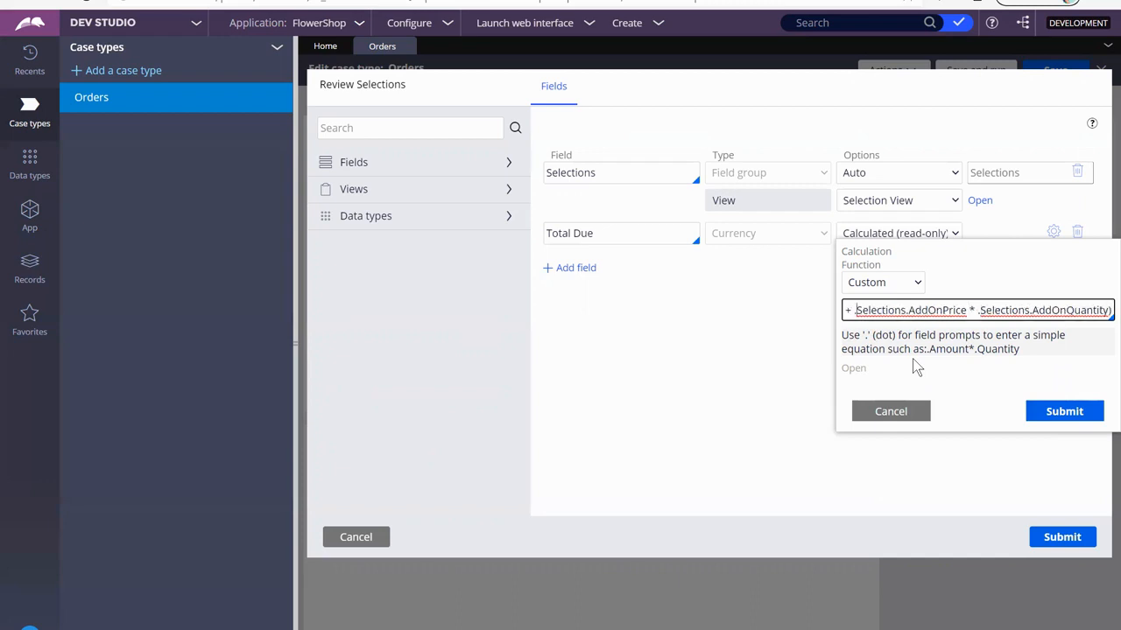
text((.Selections.AddOnPrice)
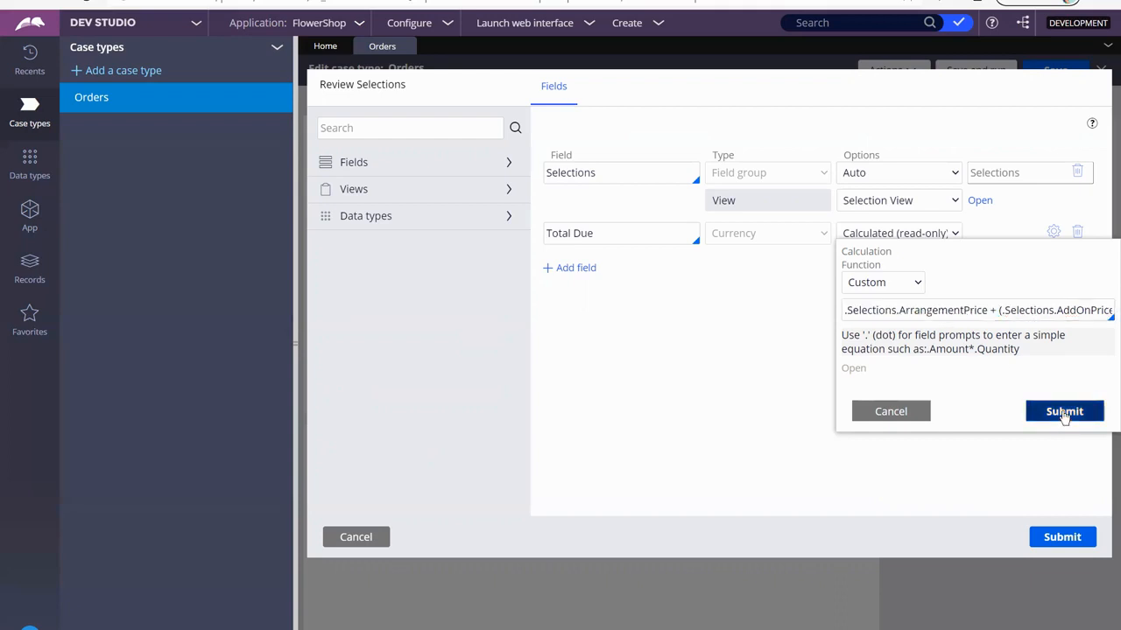
click(1065, 412)
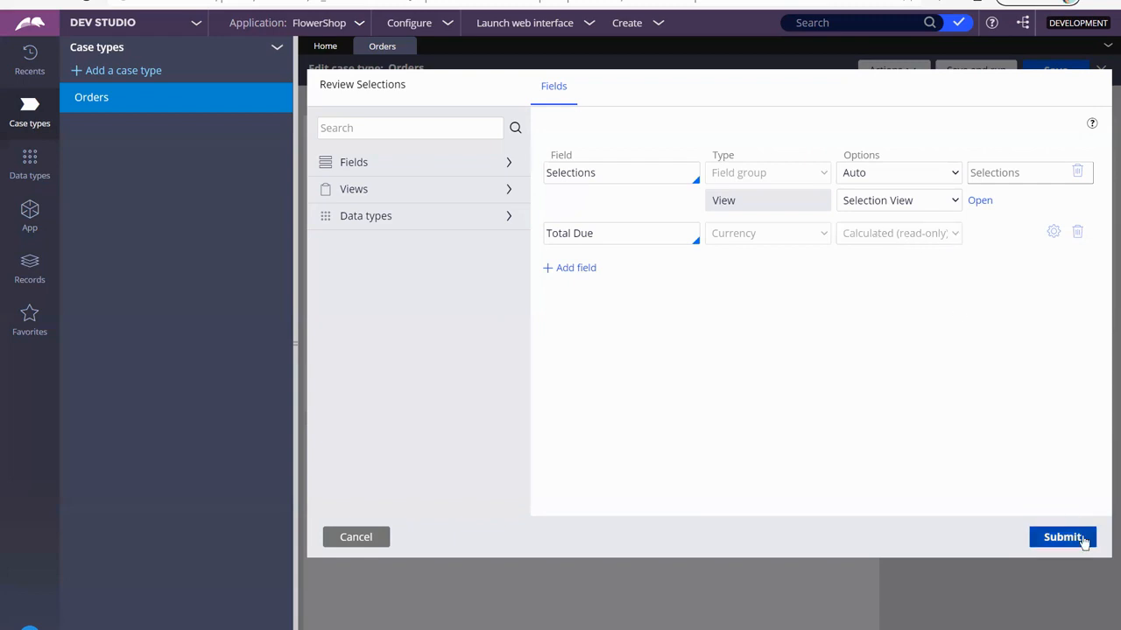
Submit the Review Selections view fields, returning to the Orders life cycle.
click(1061, 536)
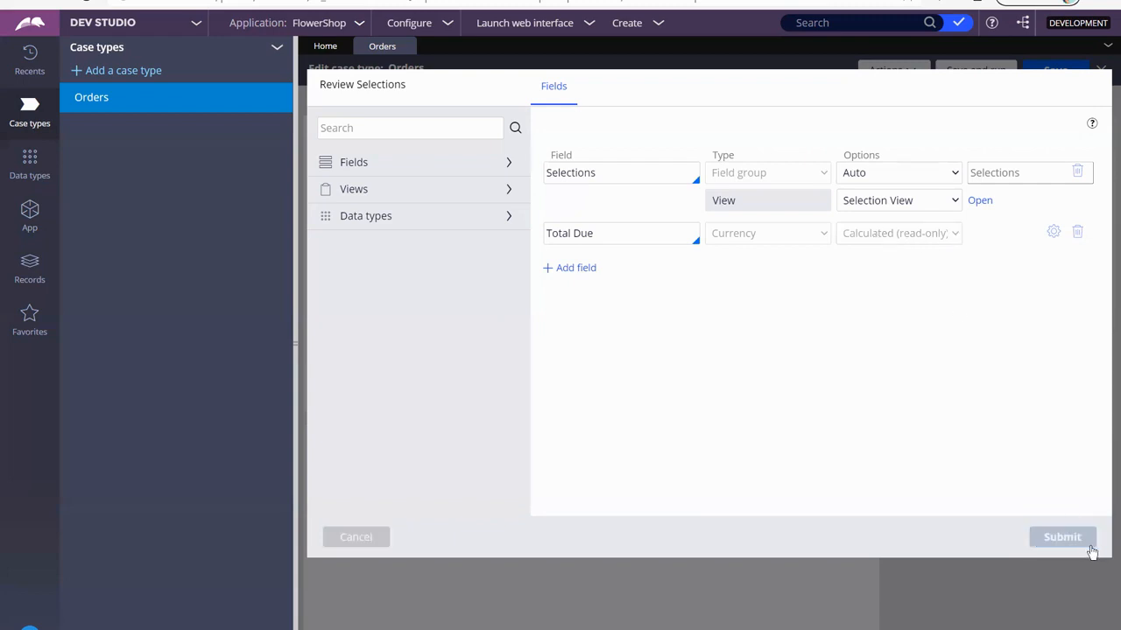
click(1061, 536)
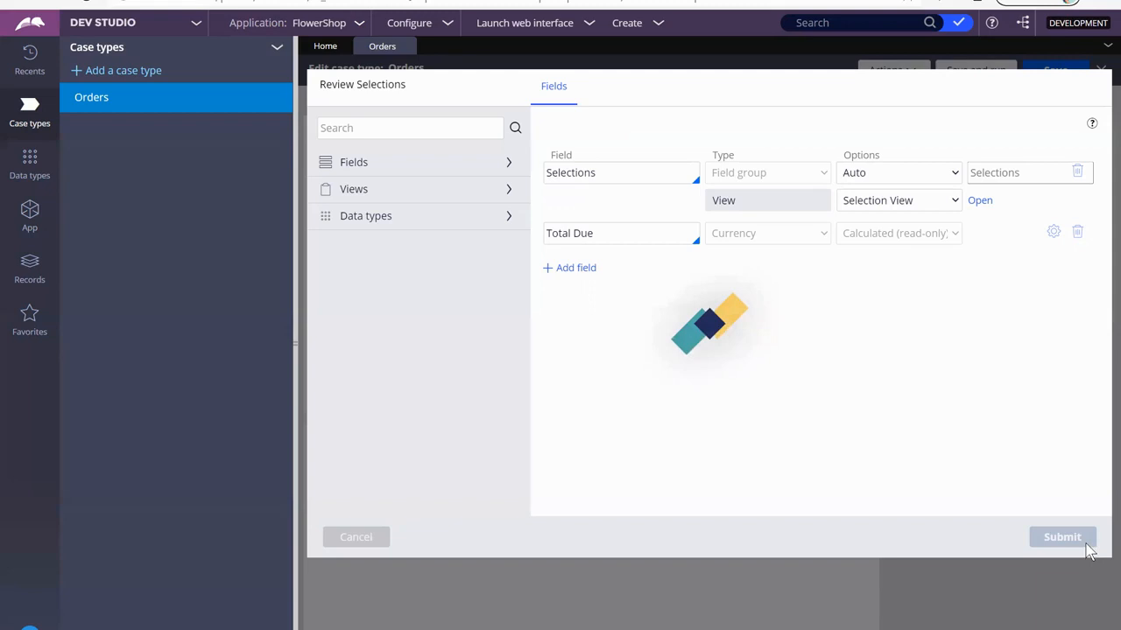
click(1061, 536)
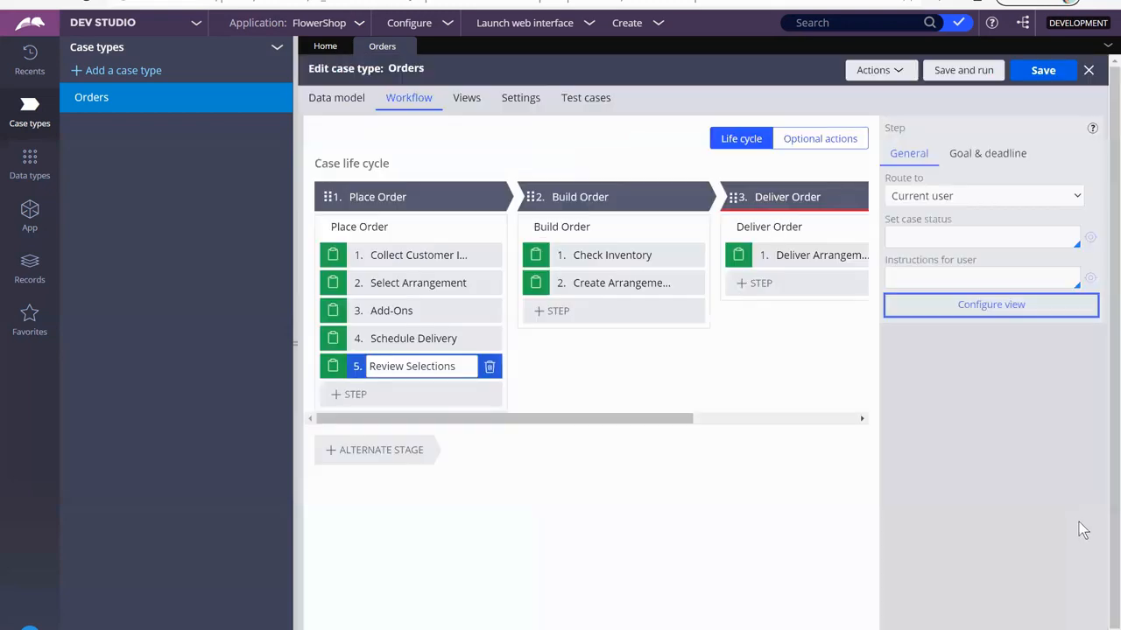
mouse_move(1044, 70)
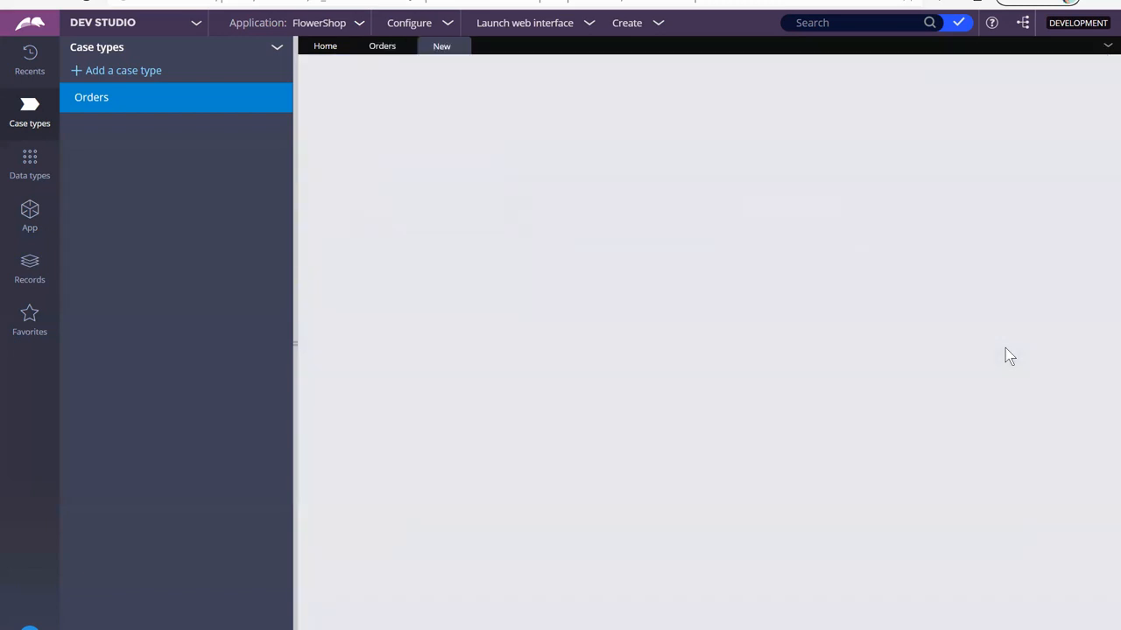
Run the Orders case type and create a new case.
click(441, 45)
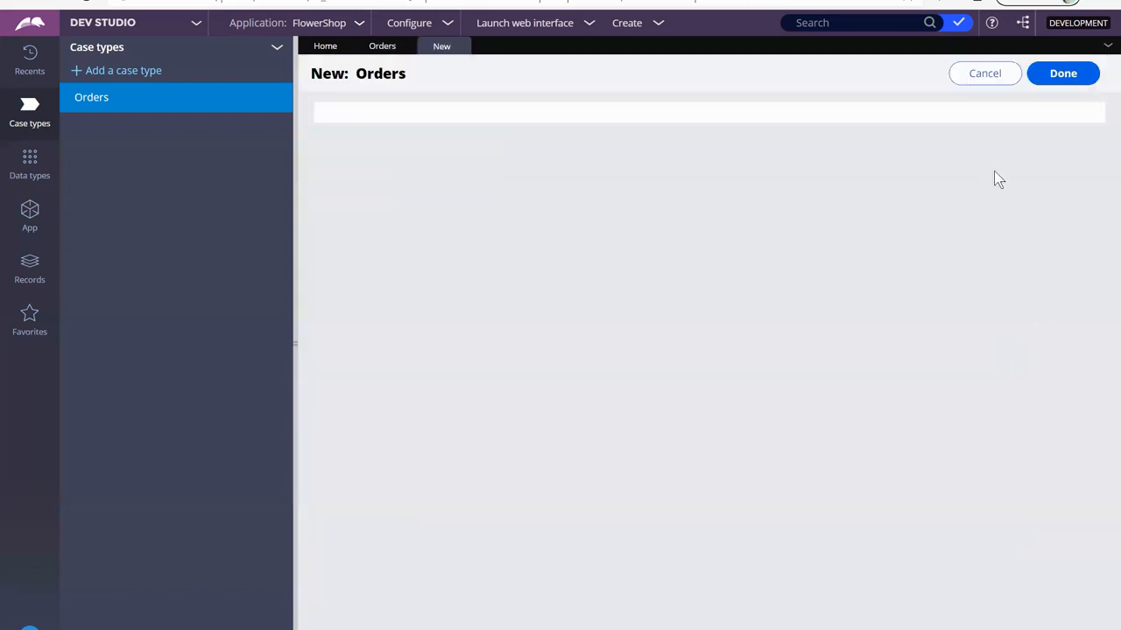
click(1061, 74)
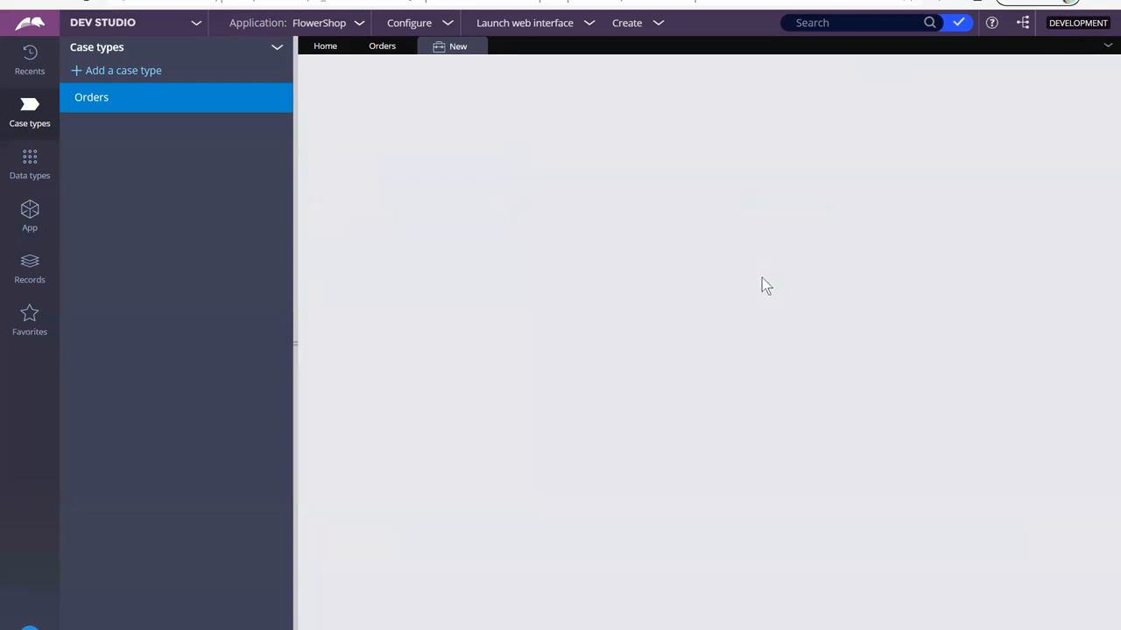
Fill Sender Name, Receiver Address 1 and an 'I Love You' message, then submit the customer info.
click(458, 46)
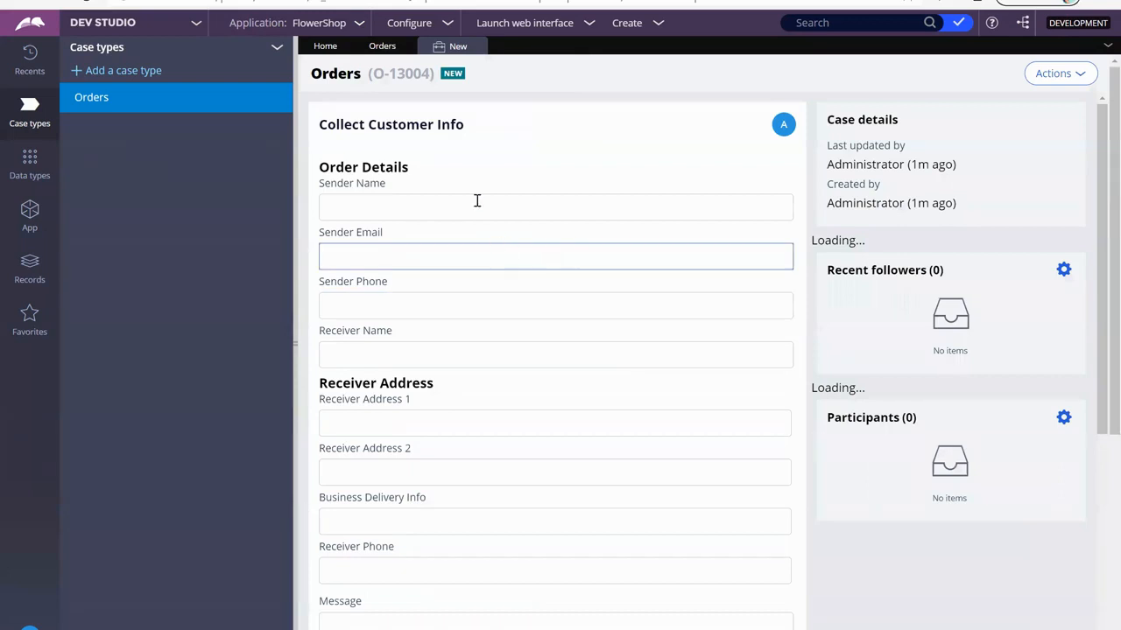
text(Se)
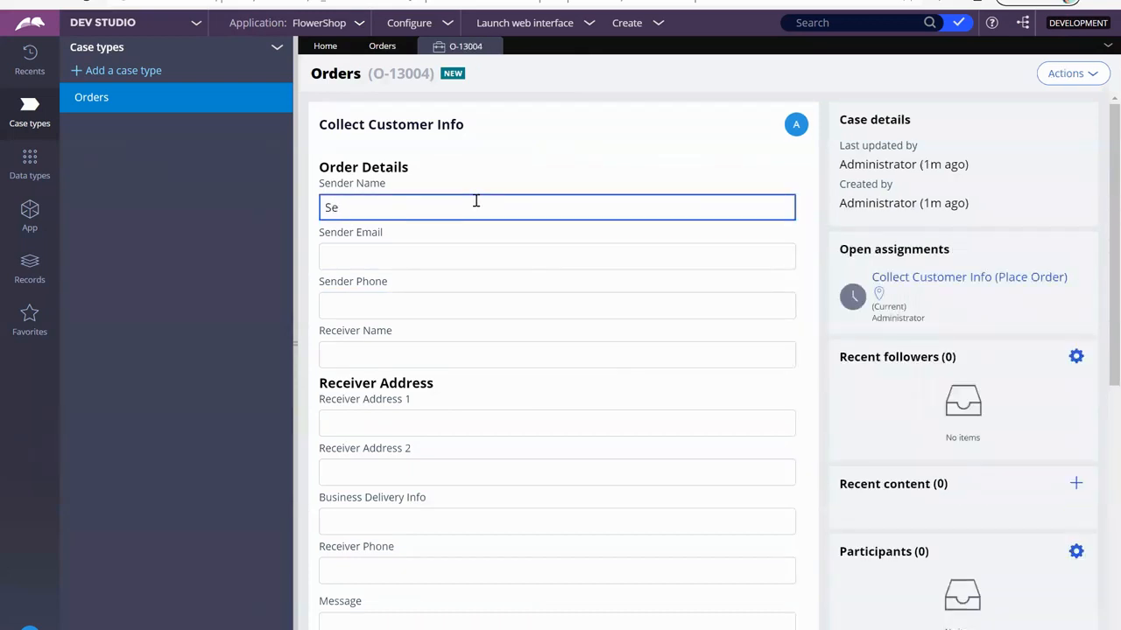
text(nder)
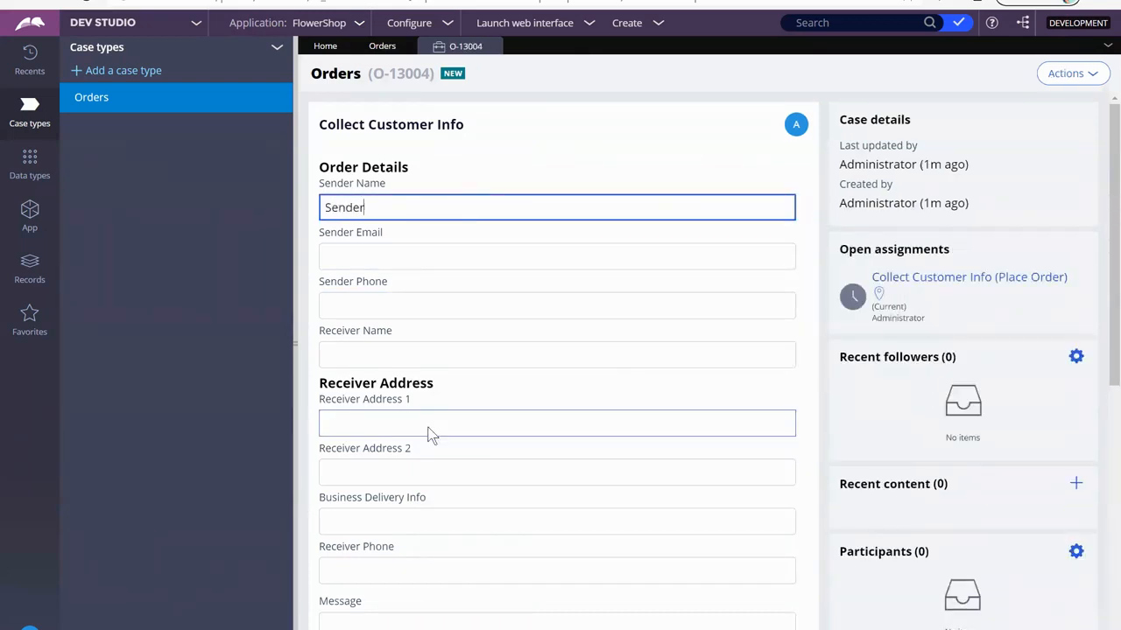
text(Lovely Lady)
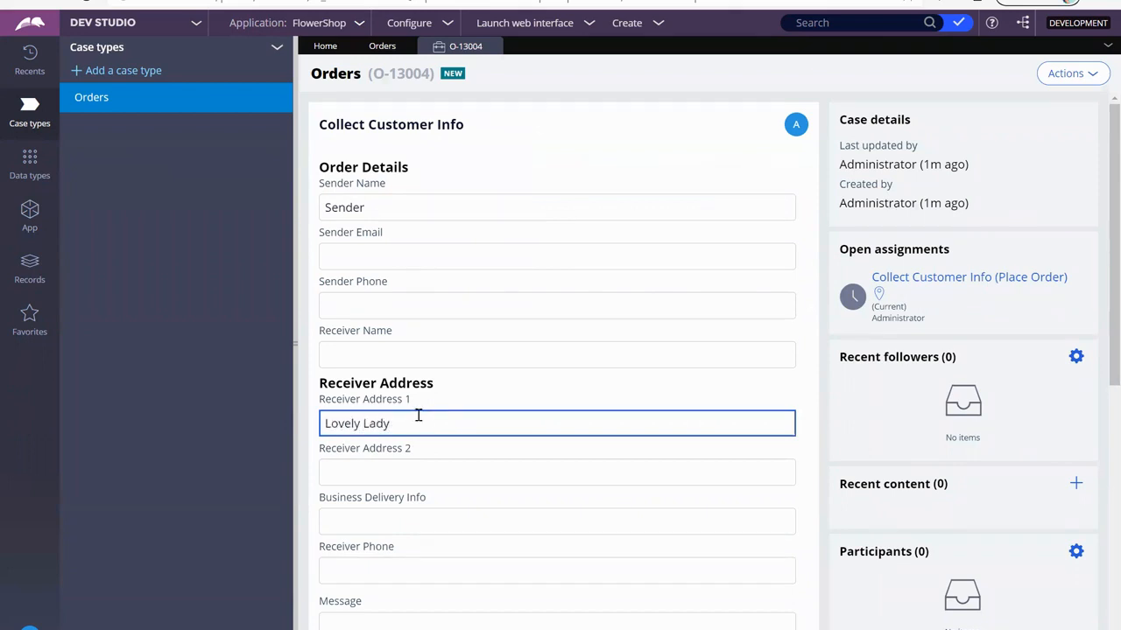
scroll(down, 3)
text(I :pv)
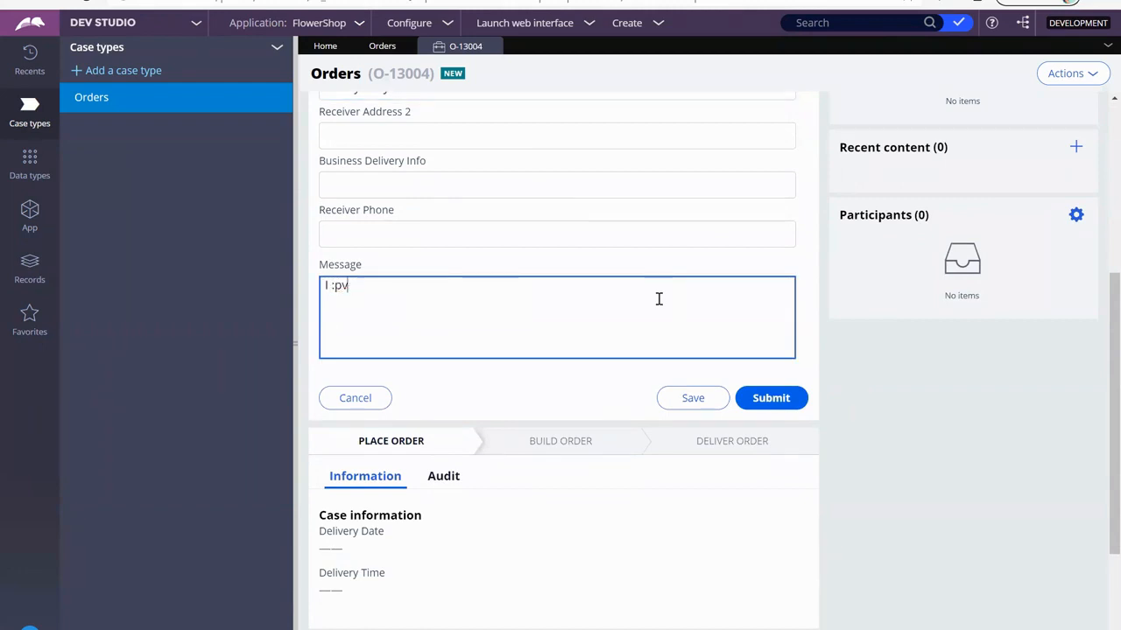
text(I Love YOu!)
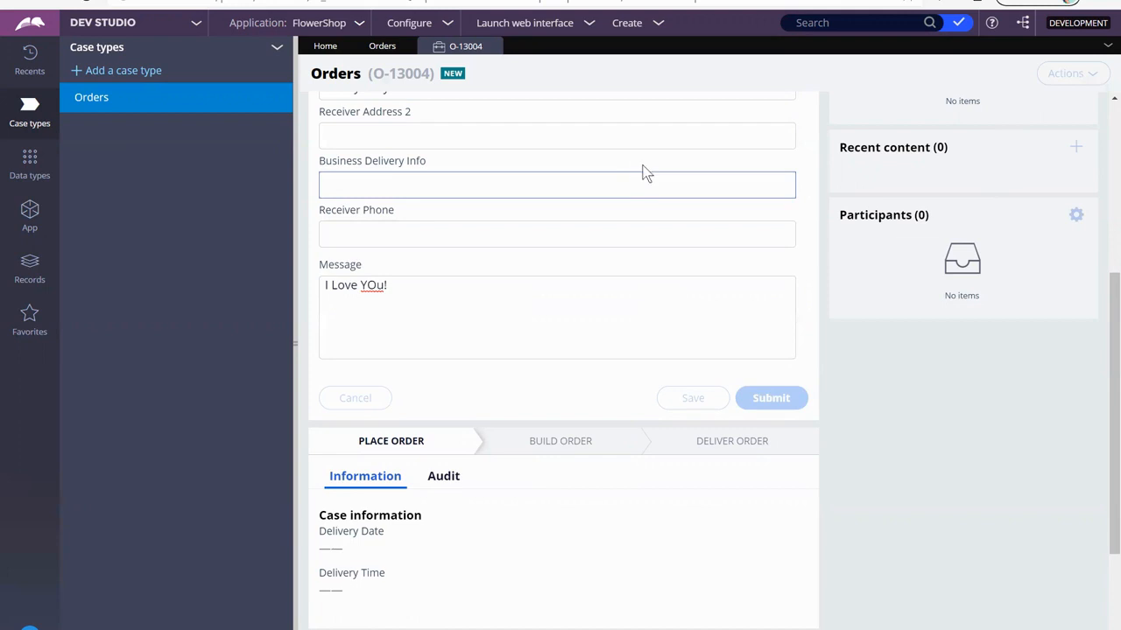
click(770, 397)
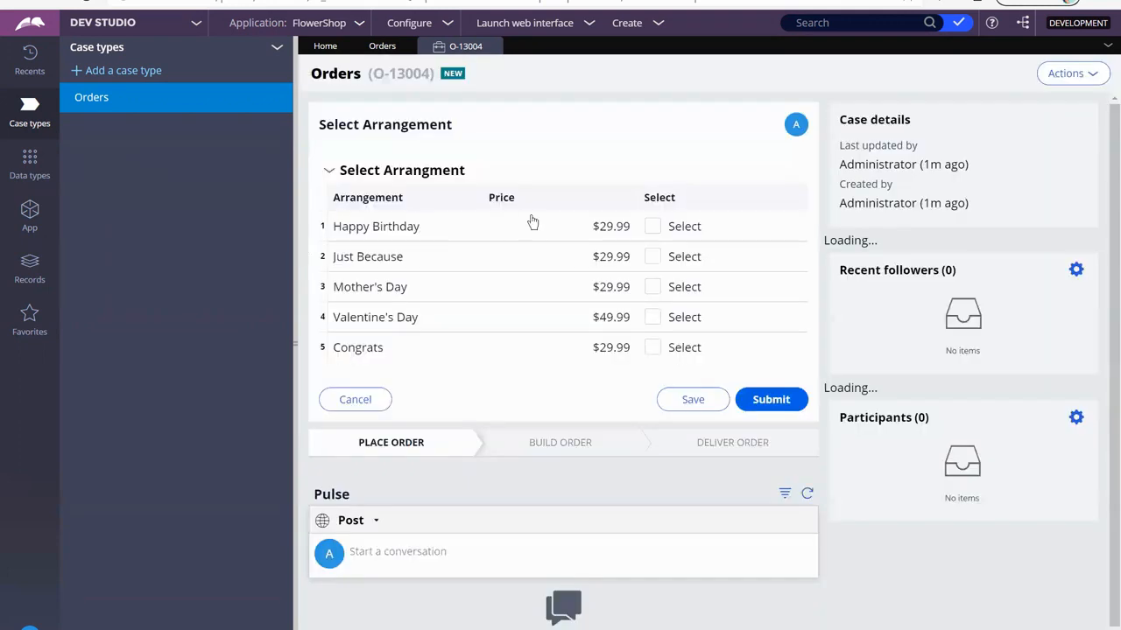
Select the Just Because arrangement and enter quantity 2 for the Balloons (5) add-on.
click(651, 256)
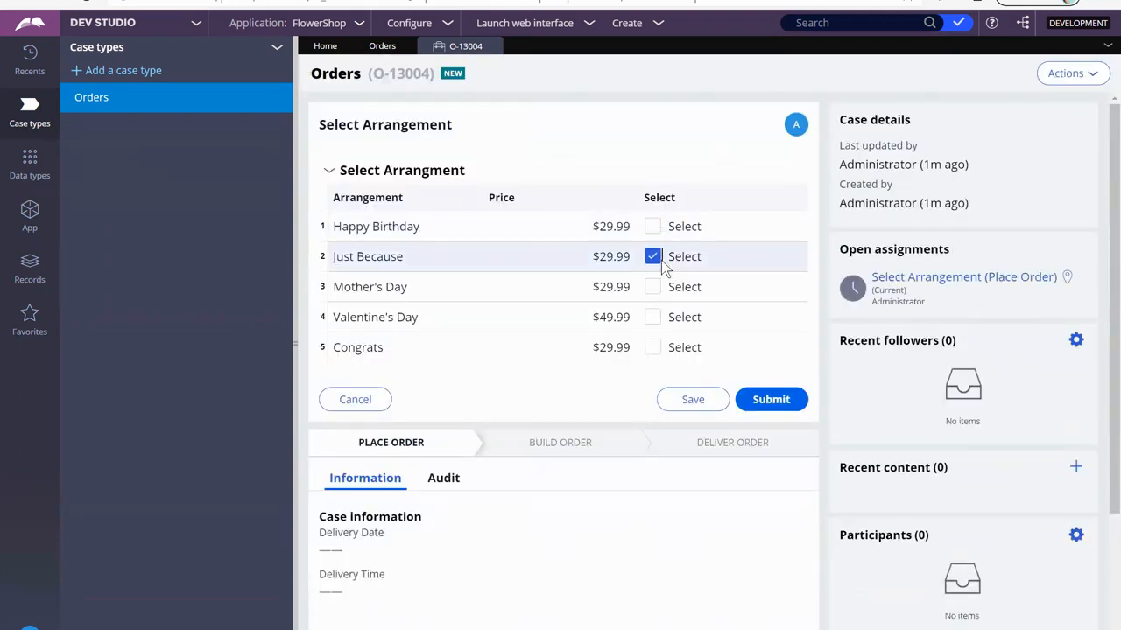
click(770, 399)
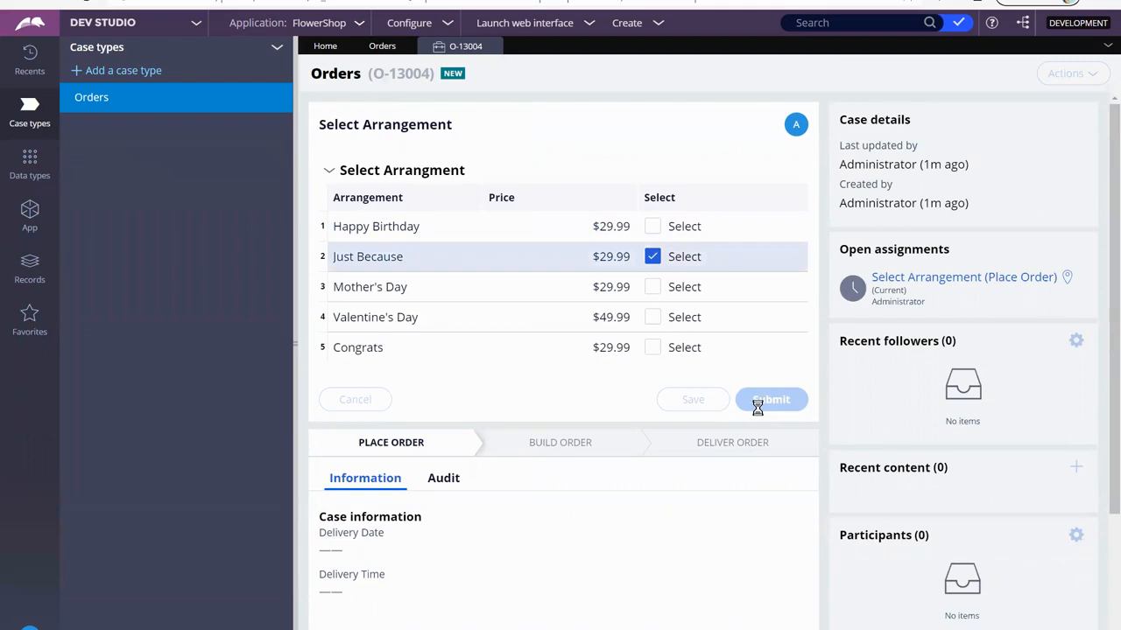
click(770, 399)
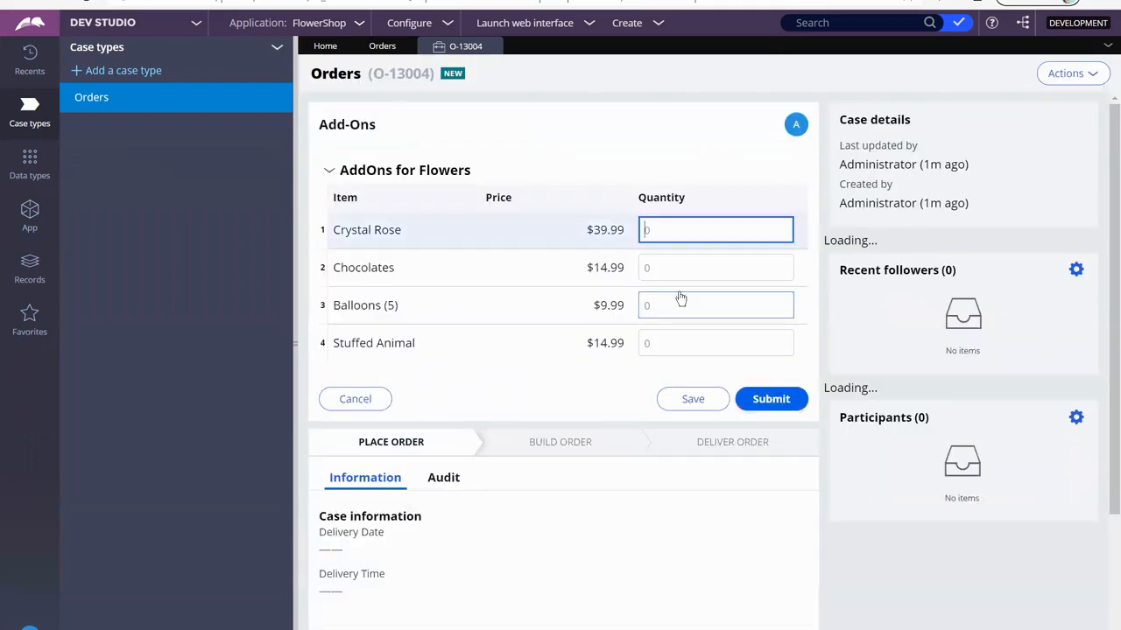
text(2)
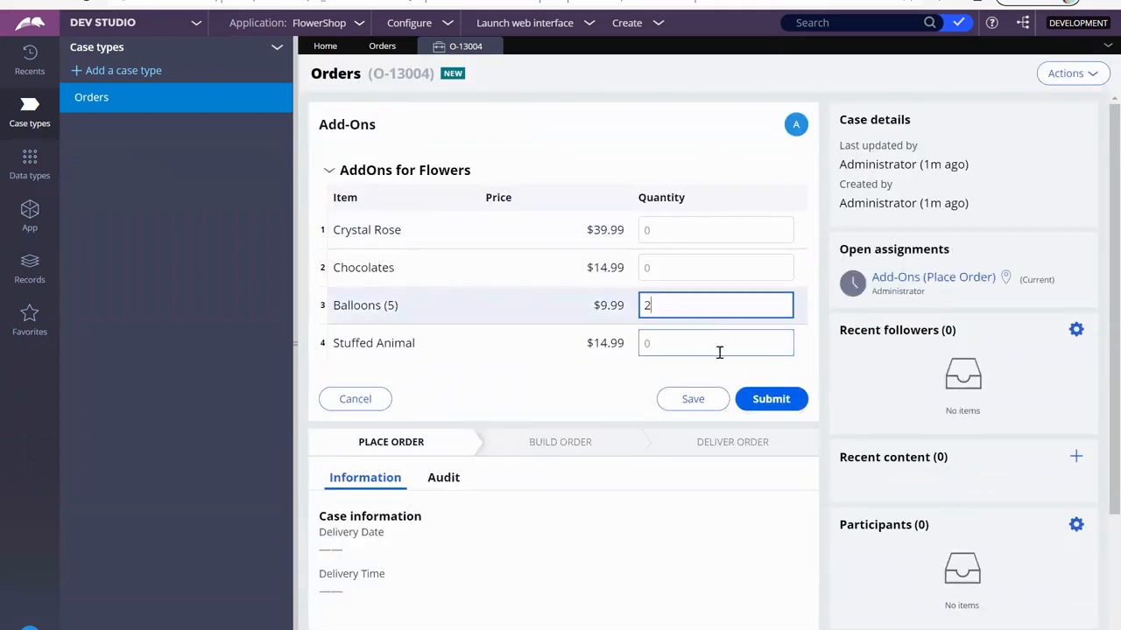
mouse_move(771, 399)
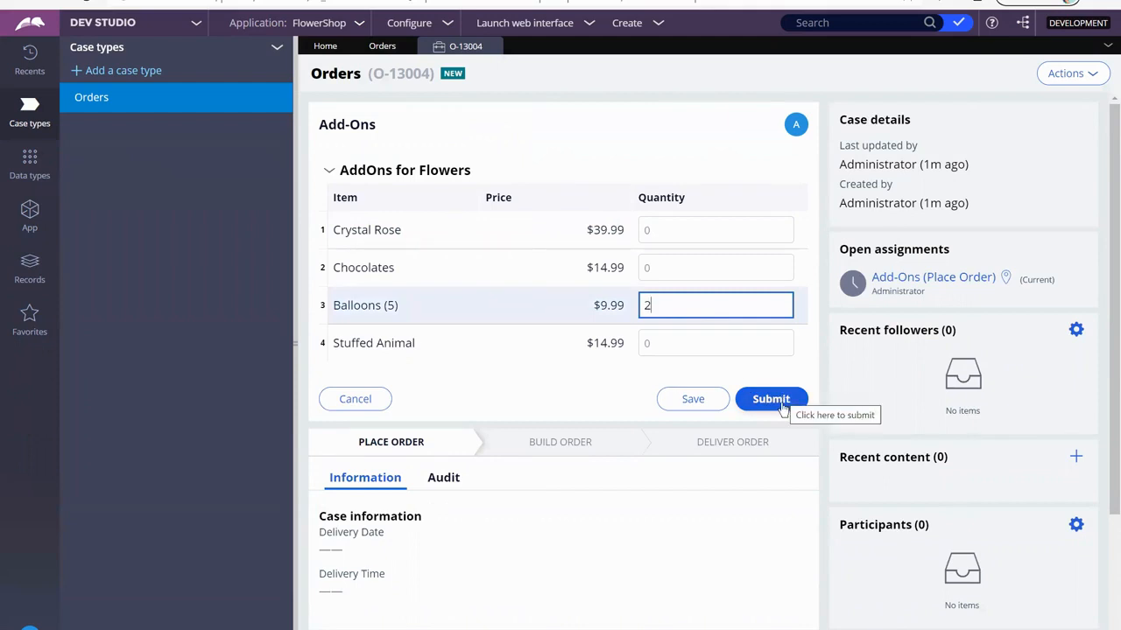
Submit the add-ons and Schedule Delivery, reaching Review Selections with Total Due $49.97.
click(770, 399)
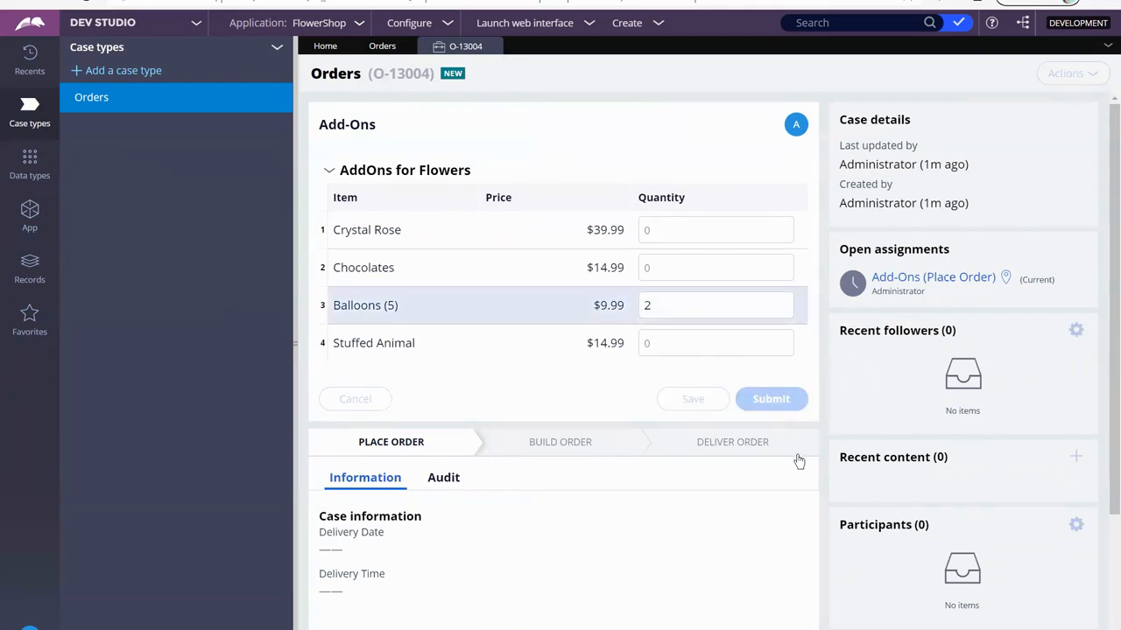
click(770, 399)
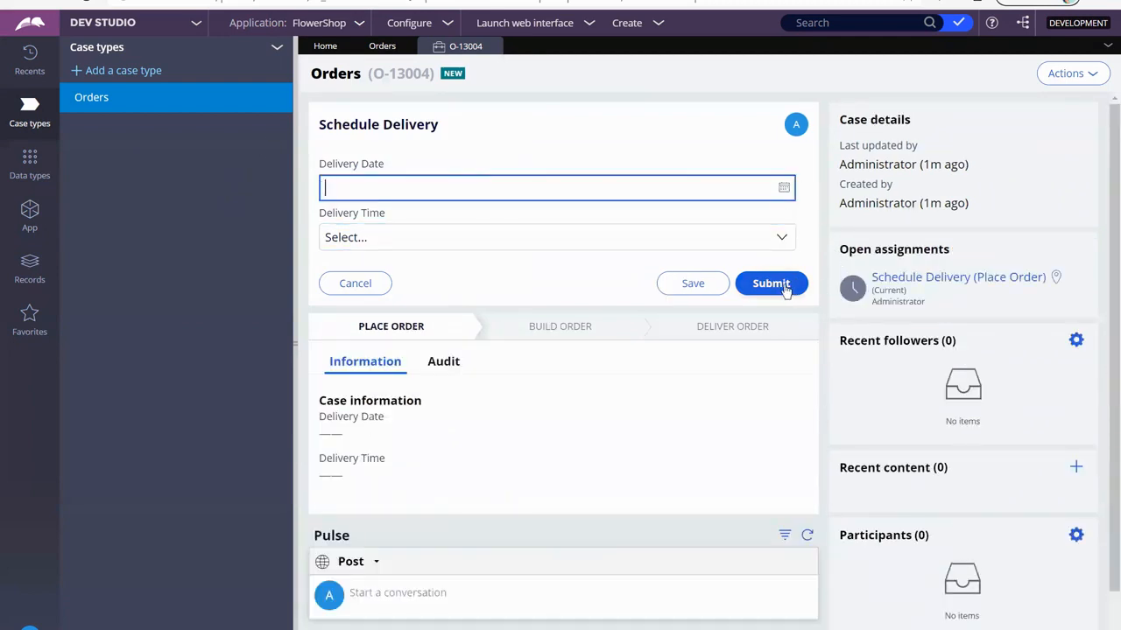
click(771, 284)
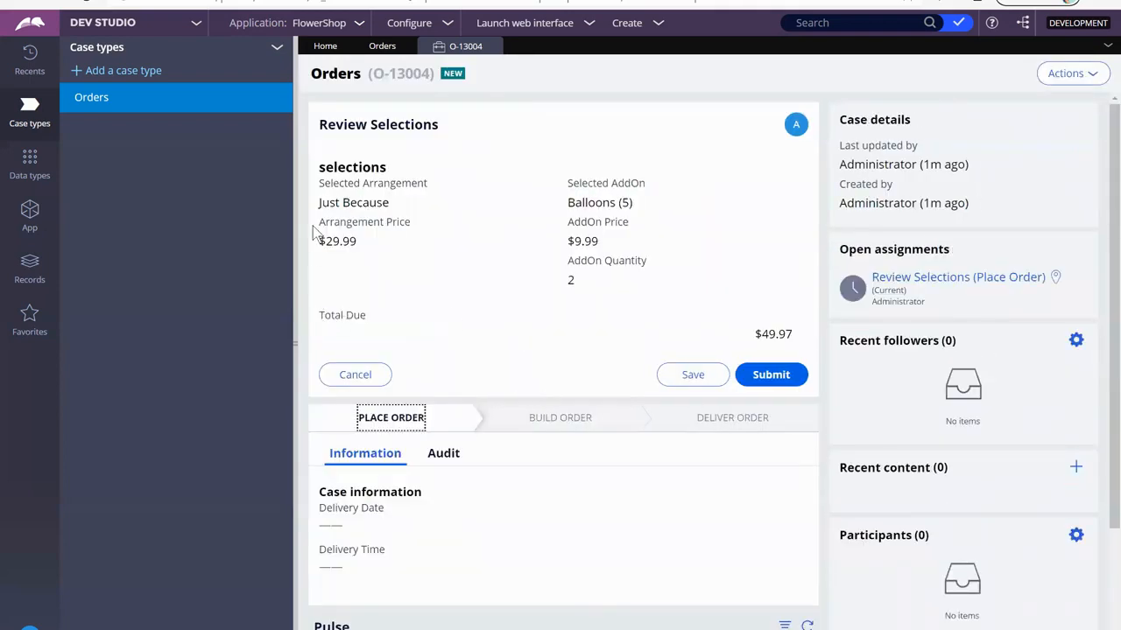
double_click(337, 242)
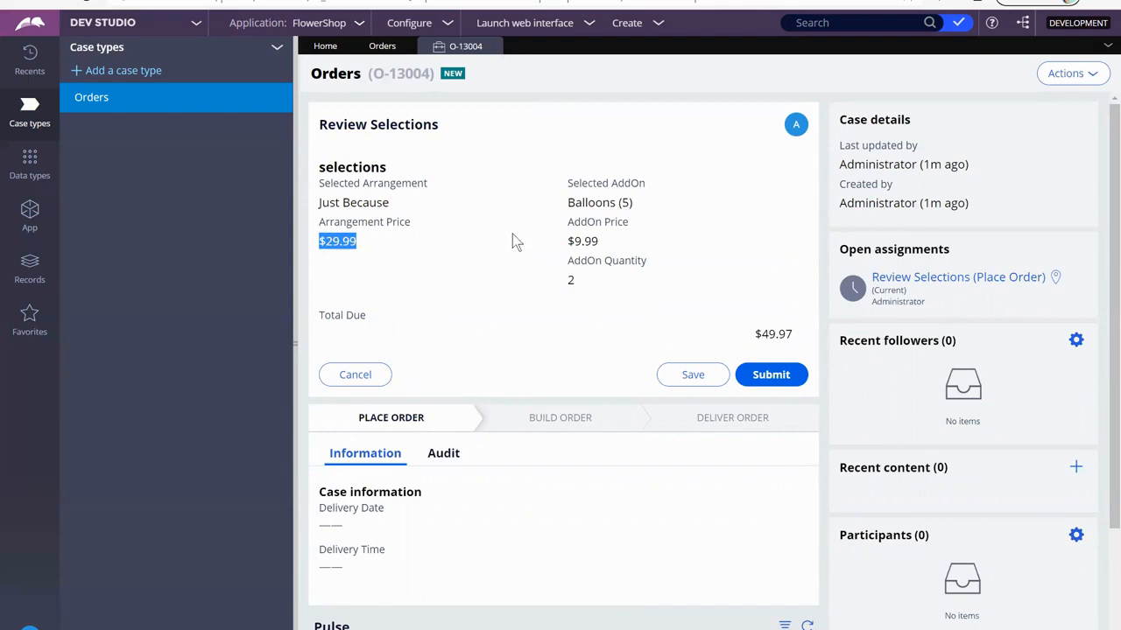
double_click(581, 241)
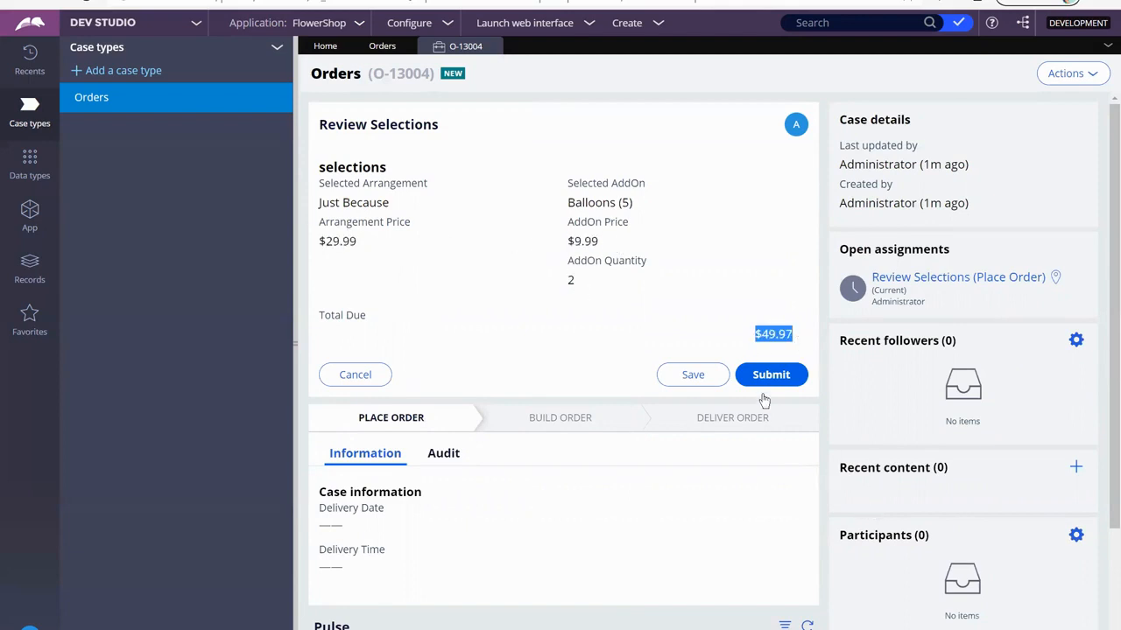
mouse_move(656, 315)
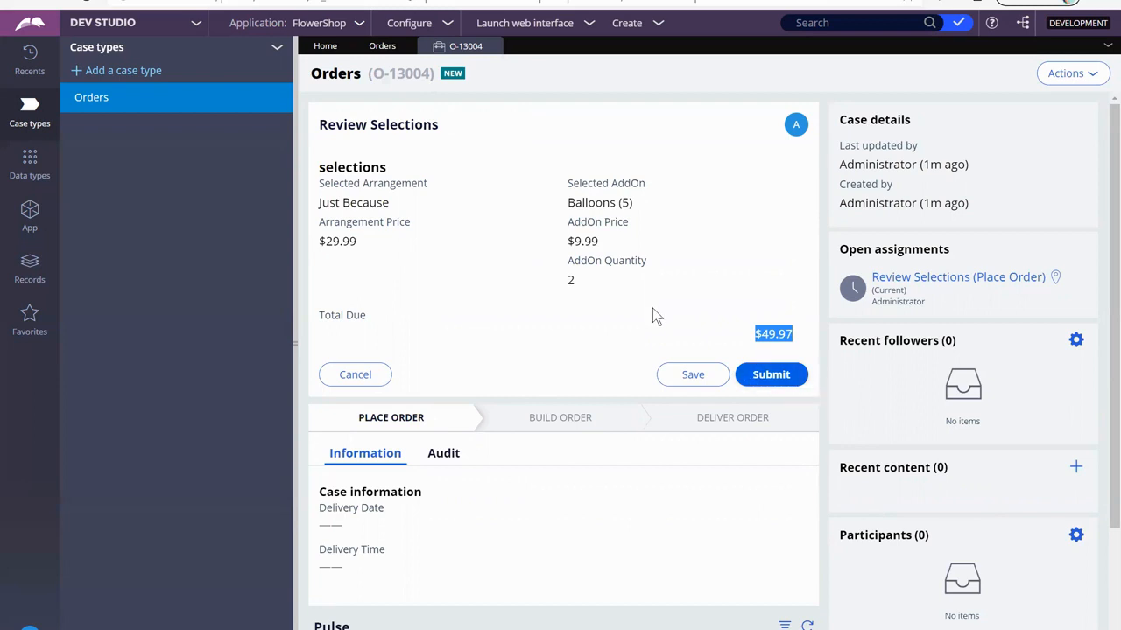
mouse_move(770, 375)
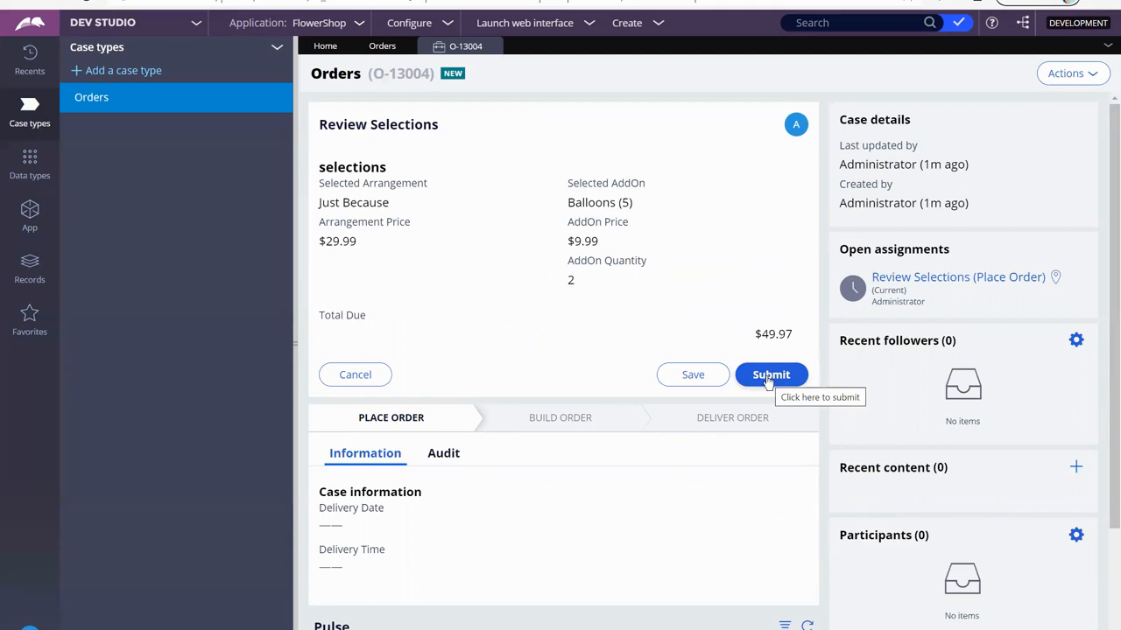
mouse_move(769, 385)
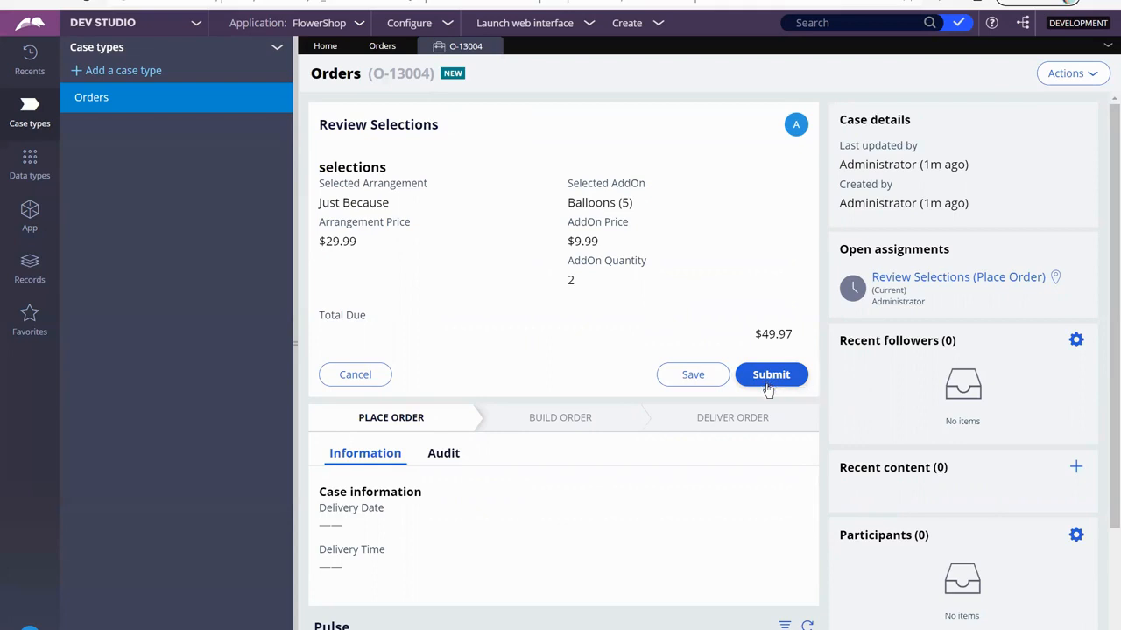
mouse_move(770, 375)
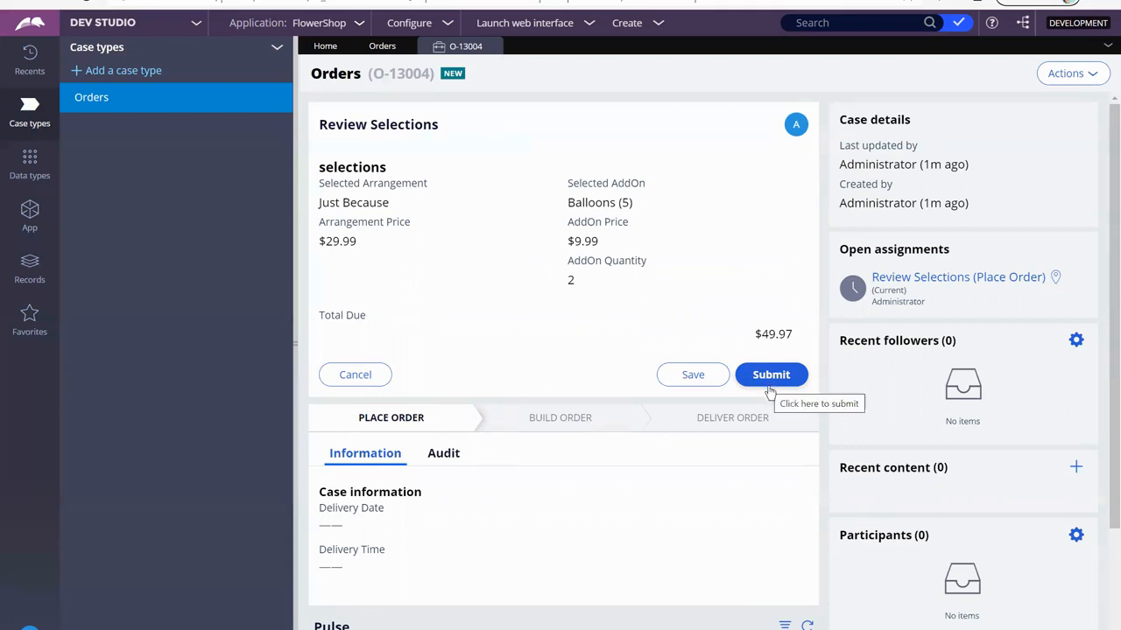
mouse_move(770, 403)
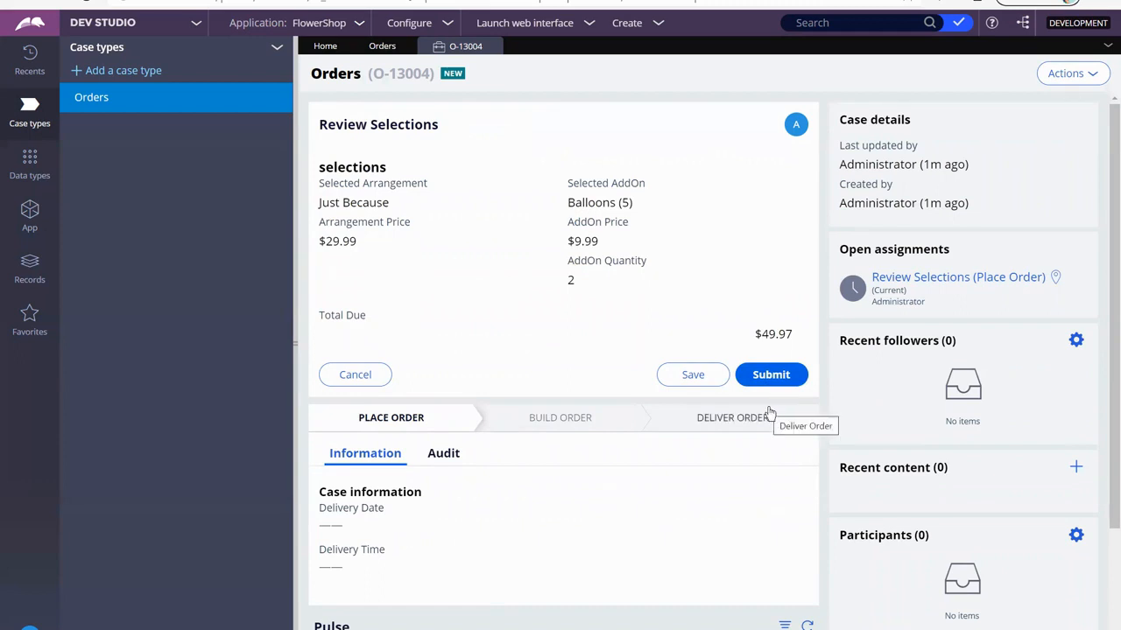
mouse_move(771, 428)
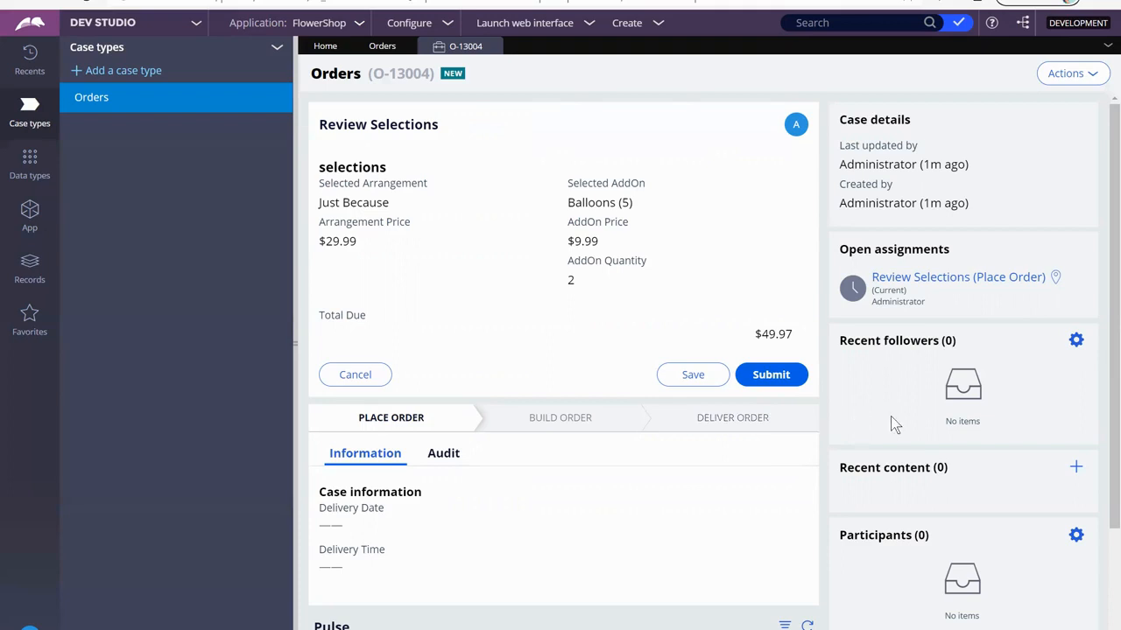
mouse_move(1043, 439)
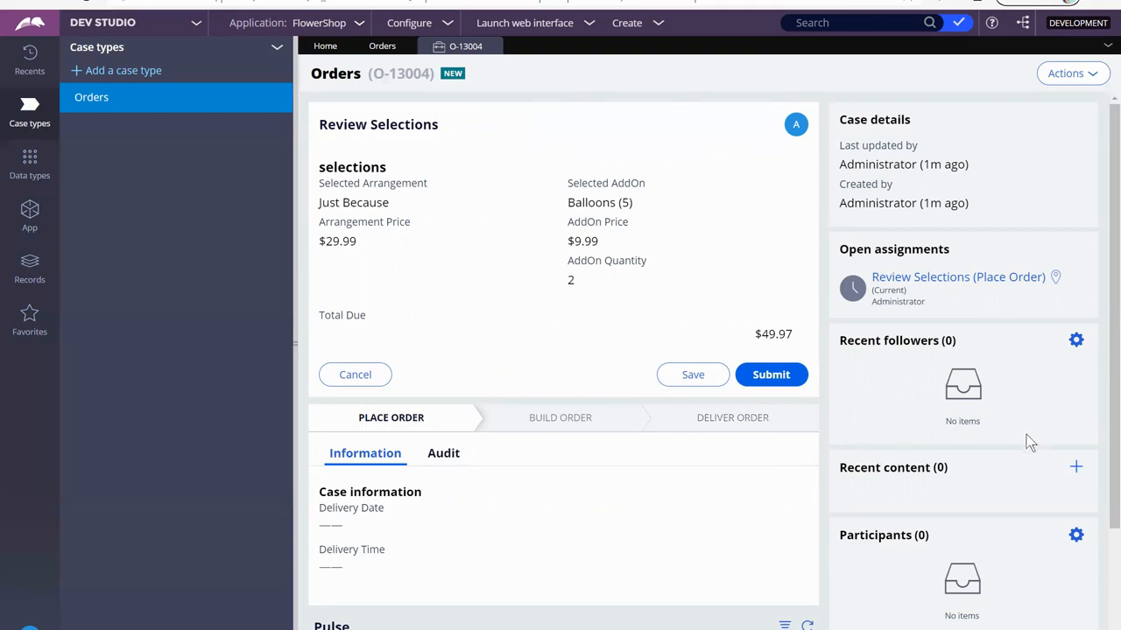
mouse_move(770, 375)
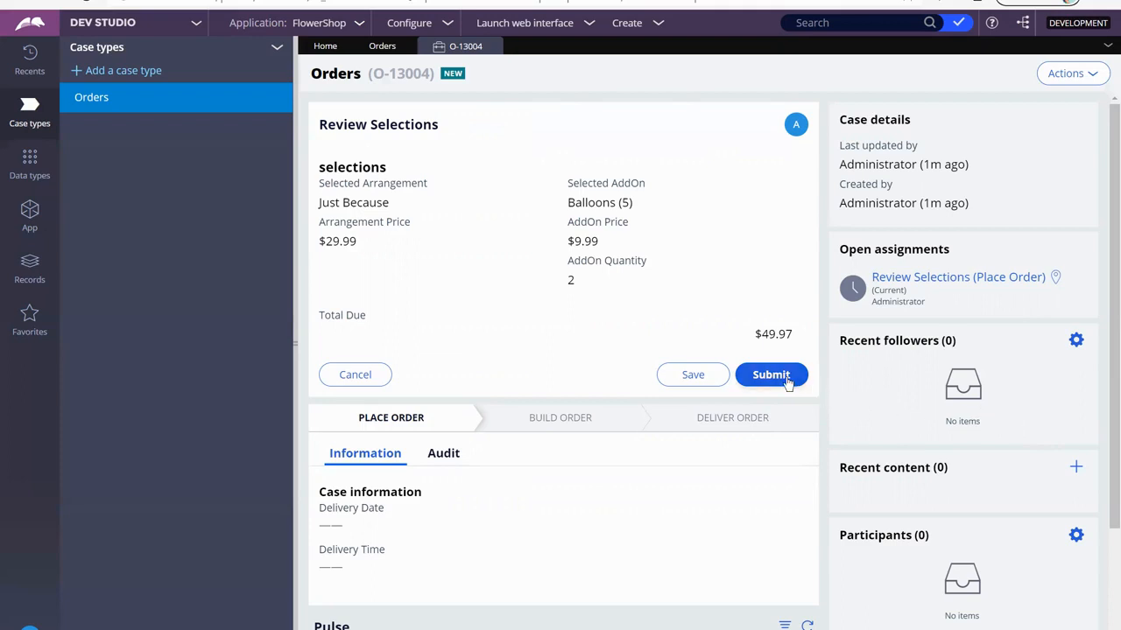